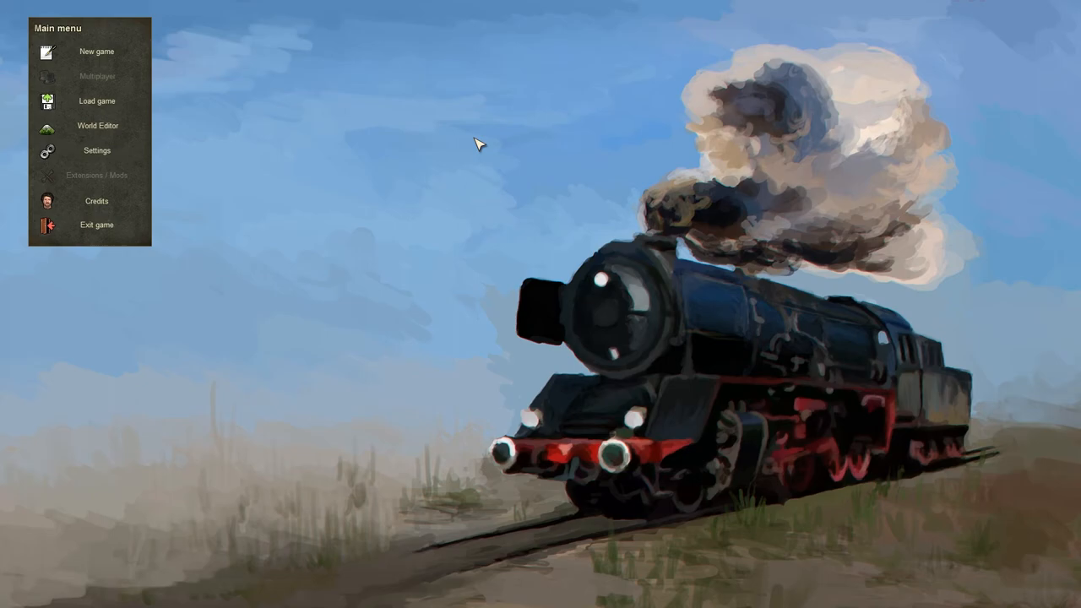
mouse_move(469, 129)
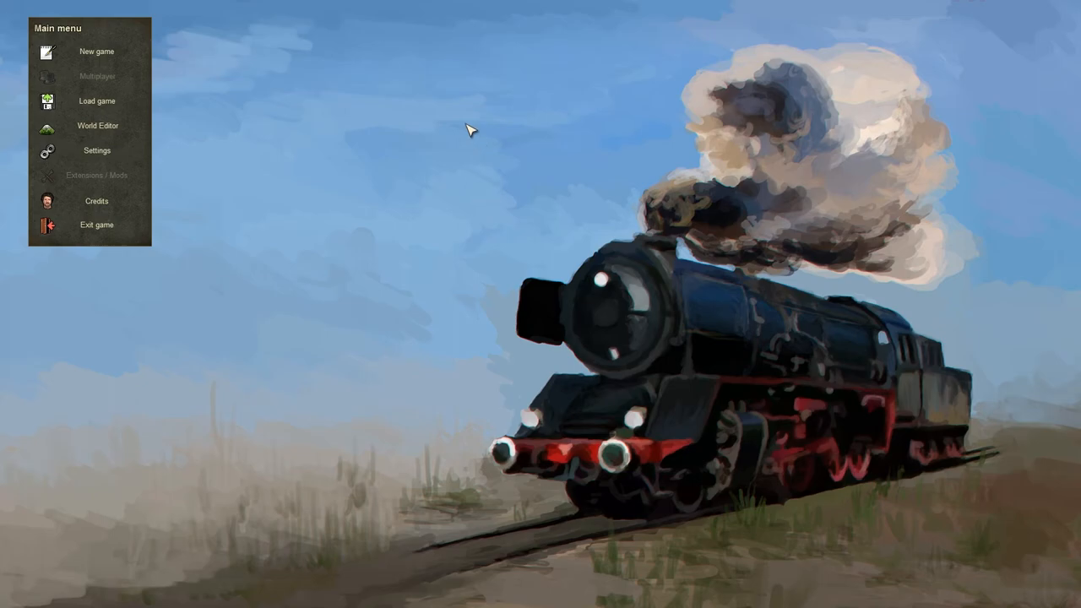
mouse_move(89, 51)
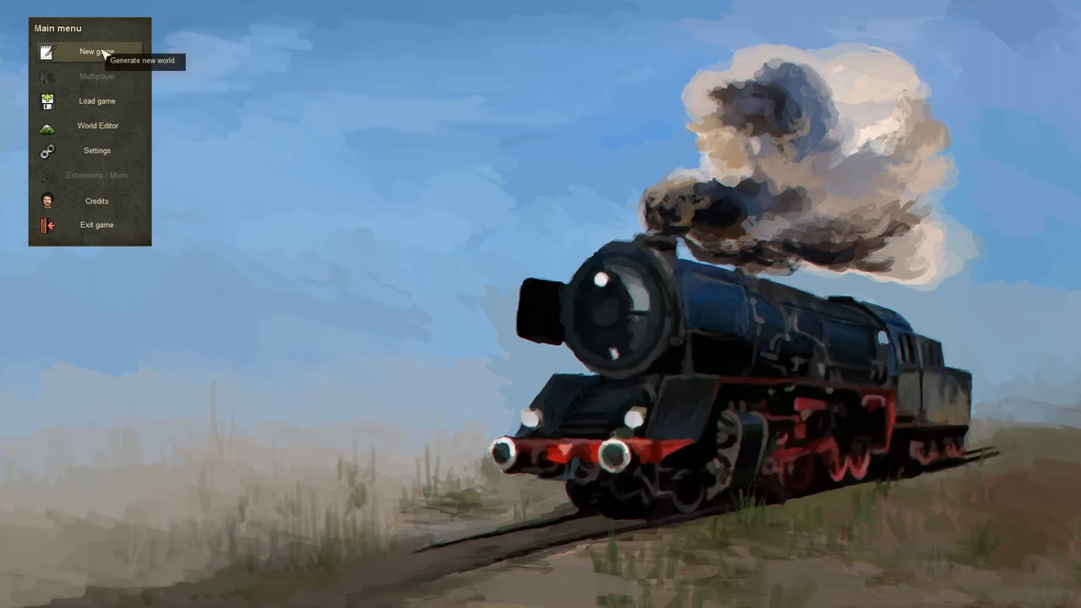
Start a new world setup and enlarge the map to 512x512
left_click(97, 52)
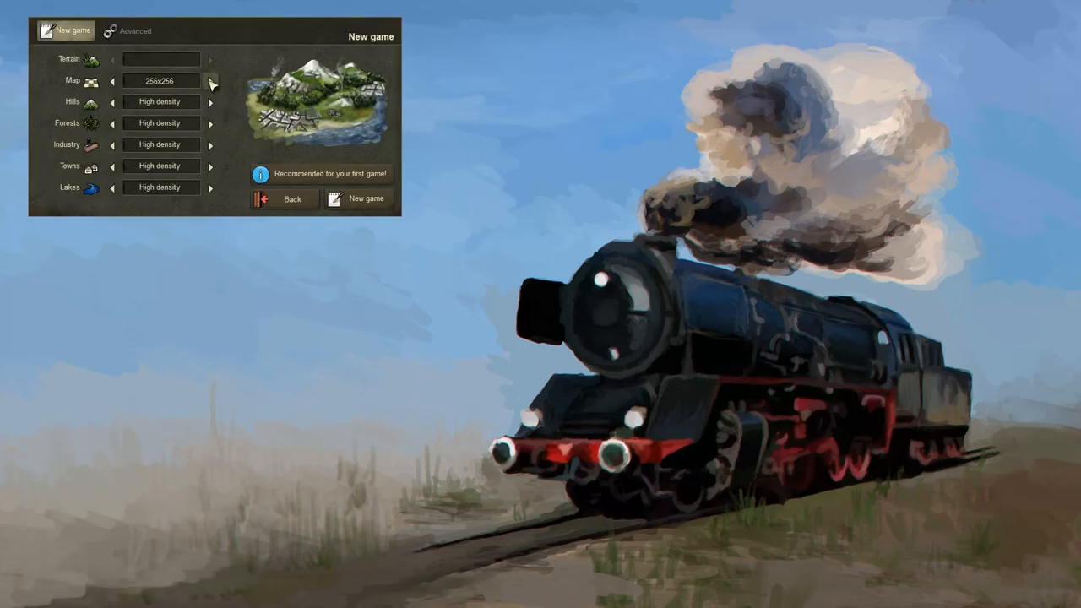
left_click(209, 81)
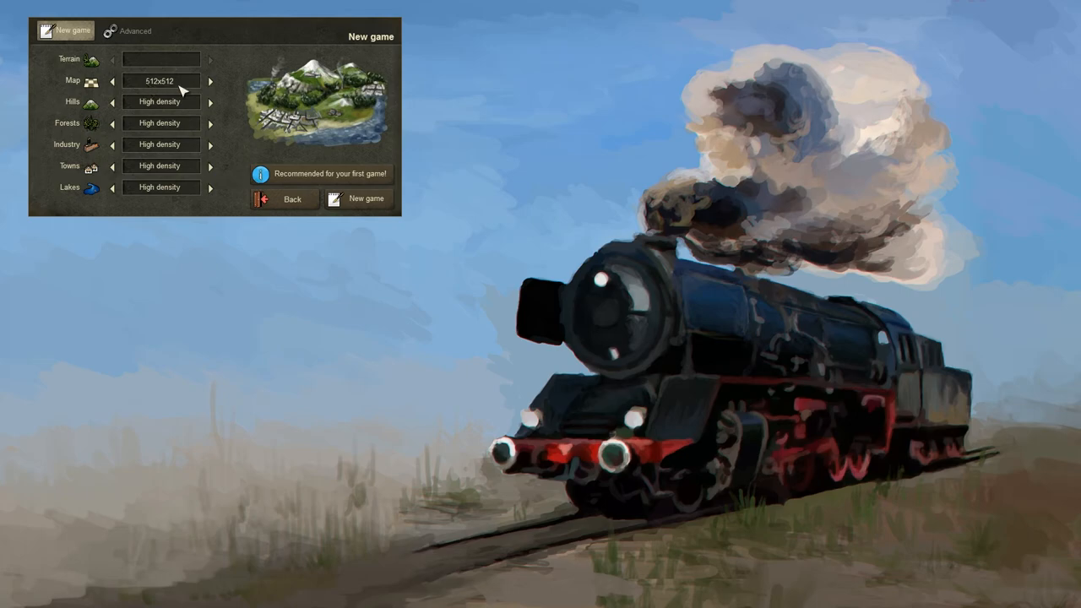
mouse_move(177, 108)
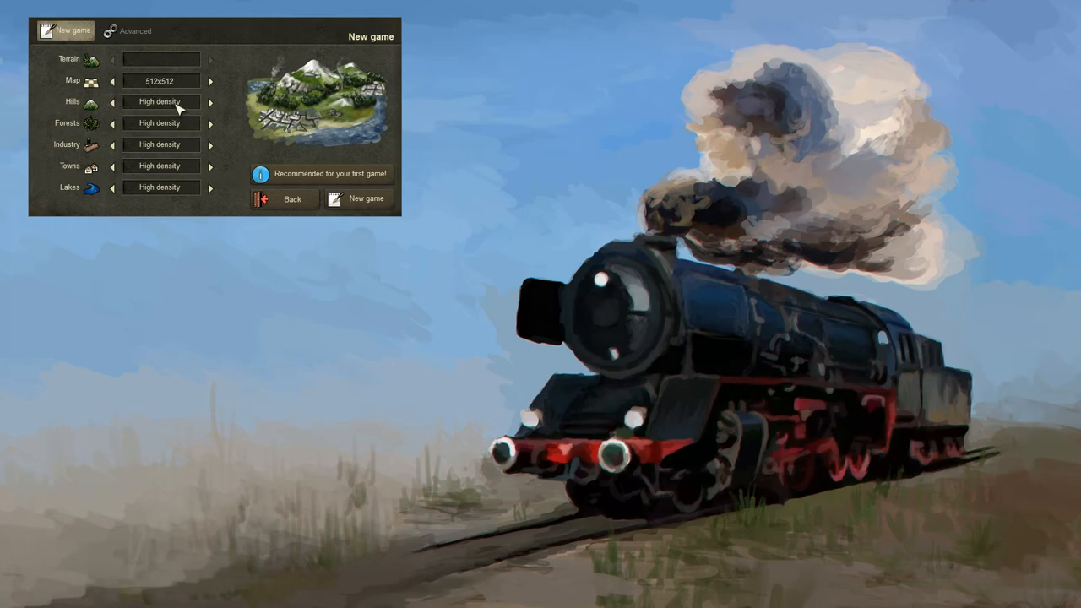
mouse_move(207, 143)
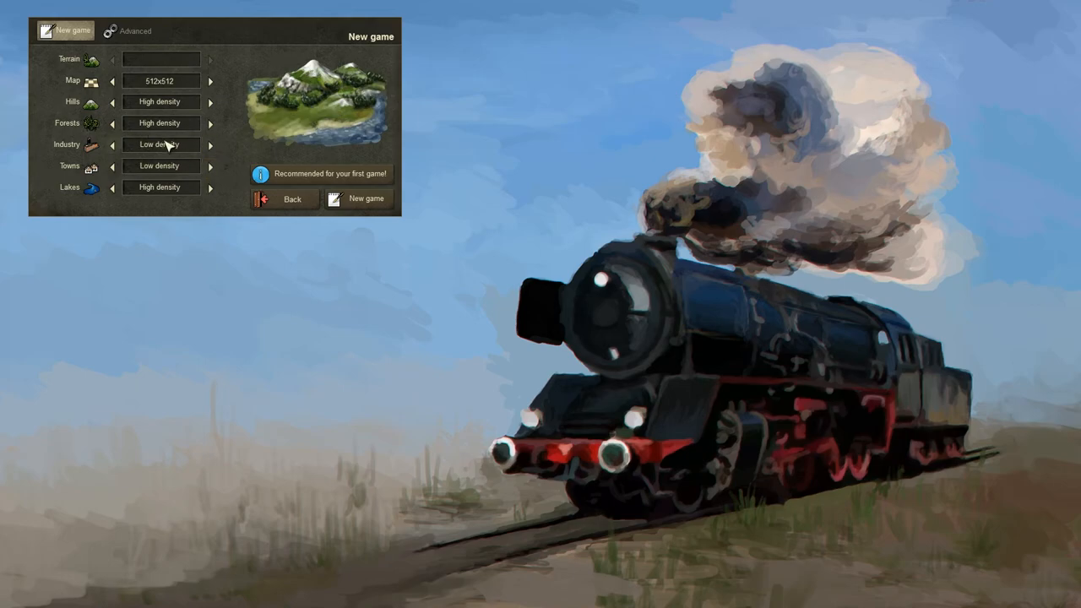
mouse_move(166, 215)
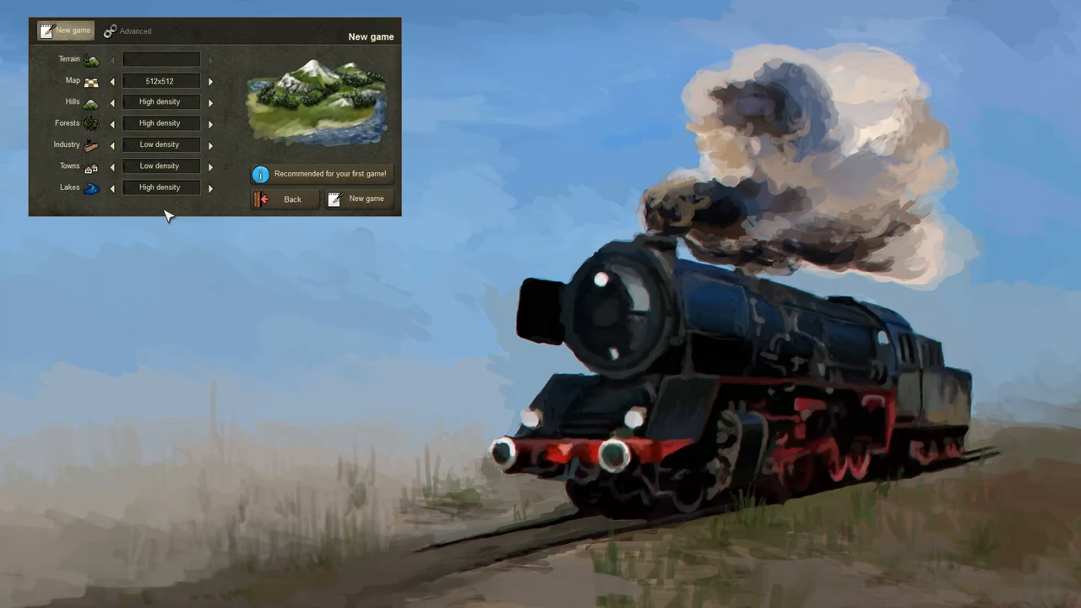
mouse_move(252, 245)
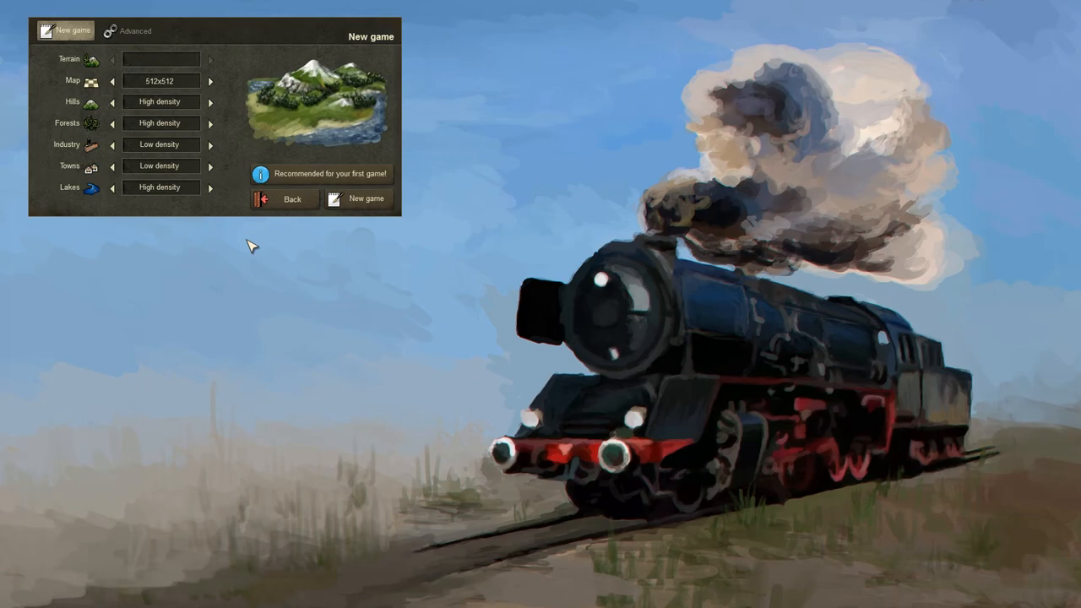
Set Hard difficulty with train reversing at end of line disabled, then return to world settings
left_click(134, 31)
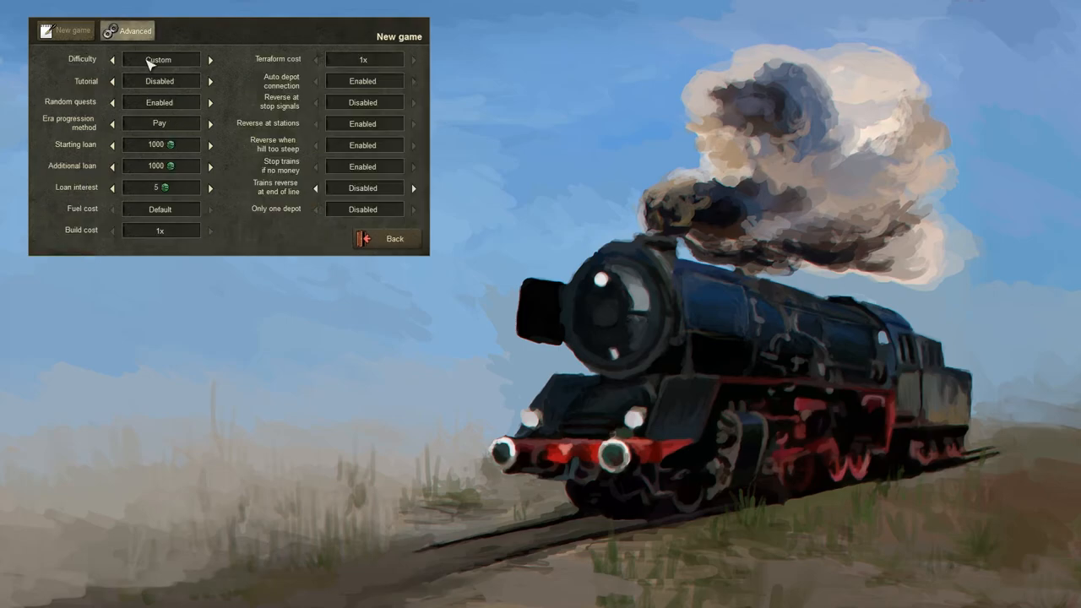
left_click(209, 59)
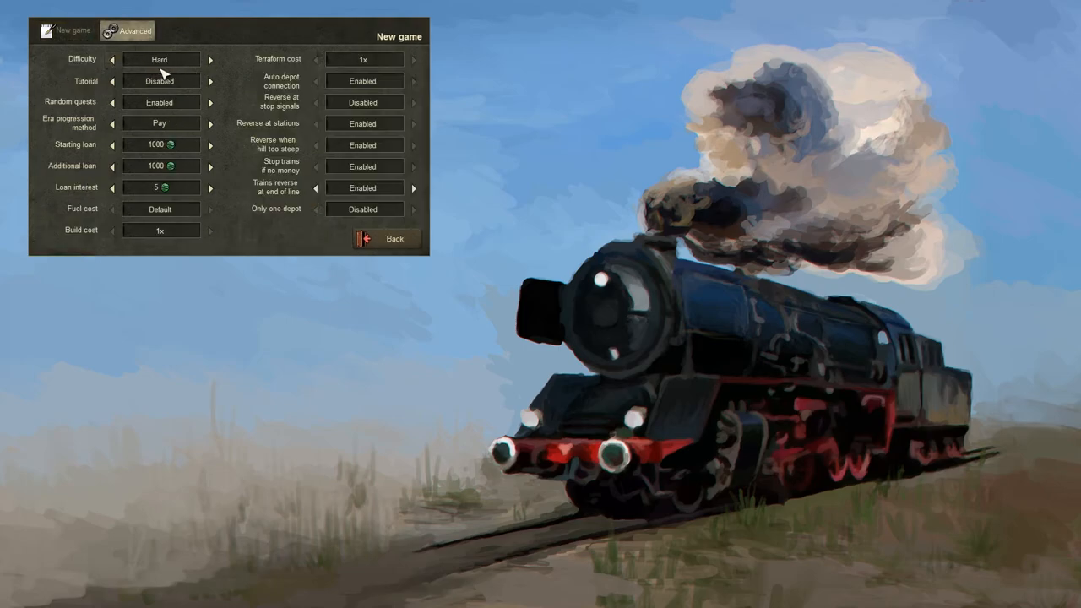
mouse_move(297, 188)
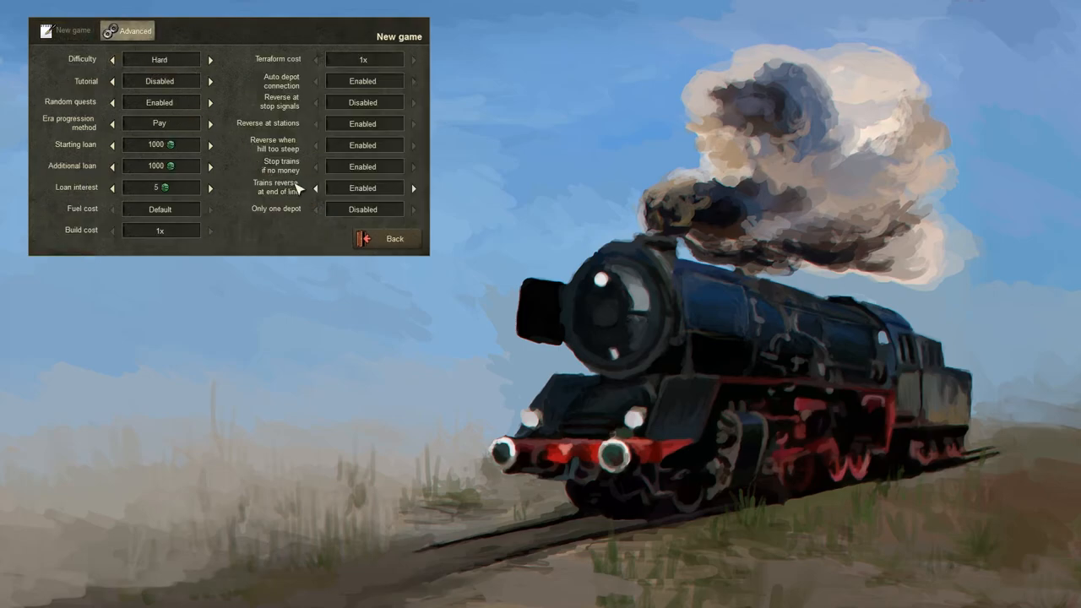
left_click(315, 188)
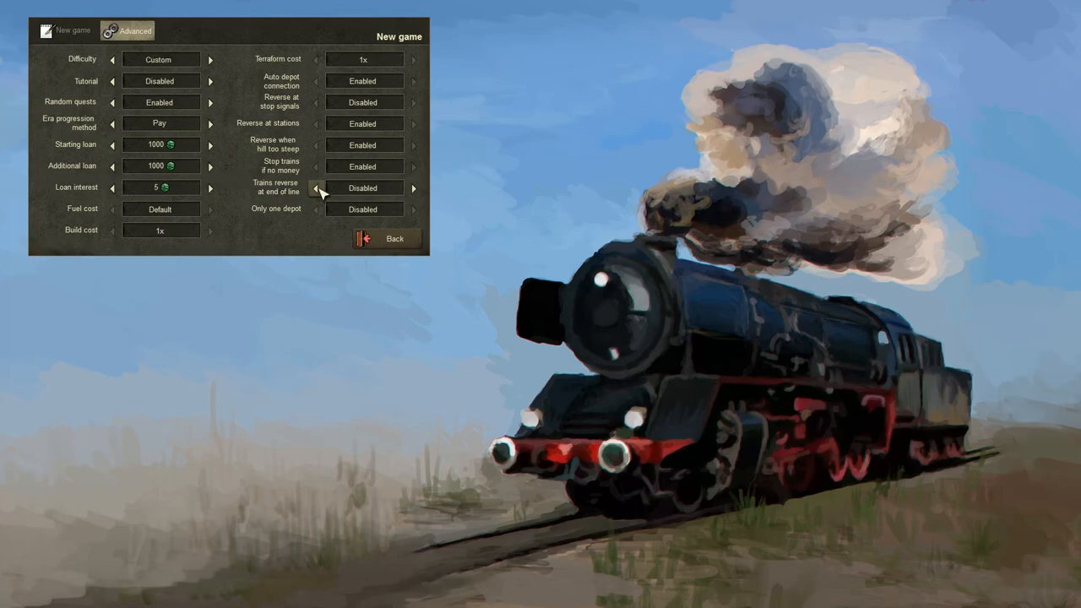
left_click(65, 31)
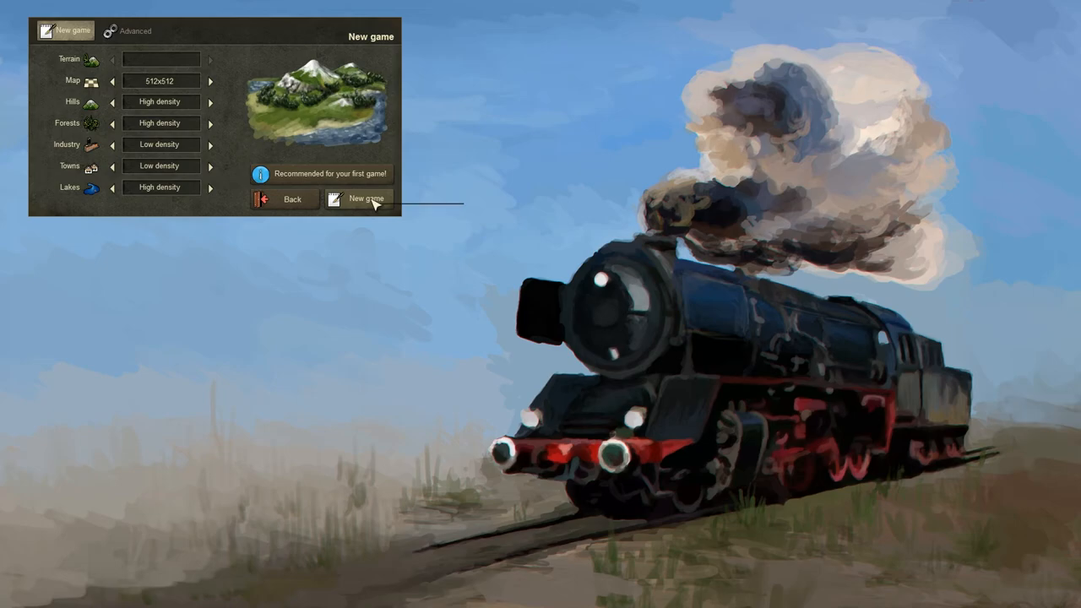
Generate the 512x512 world and start the game
left_click(366, 198)
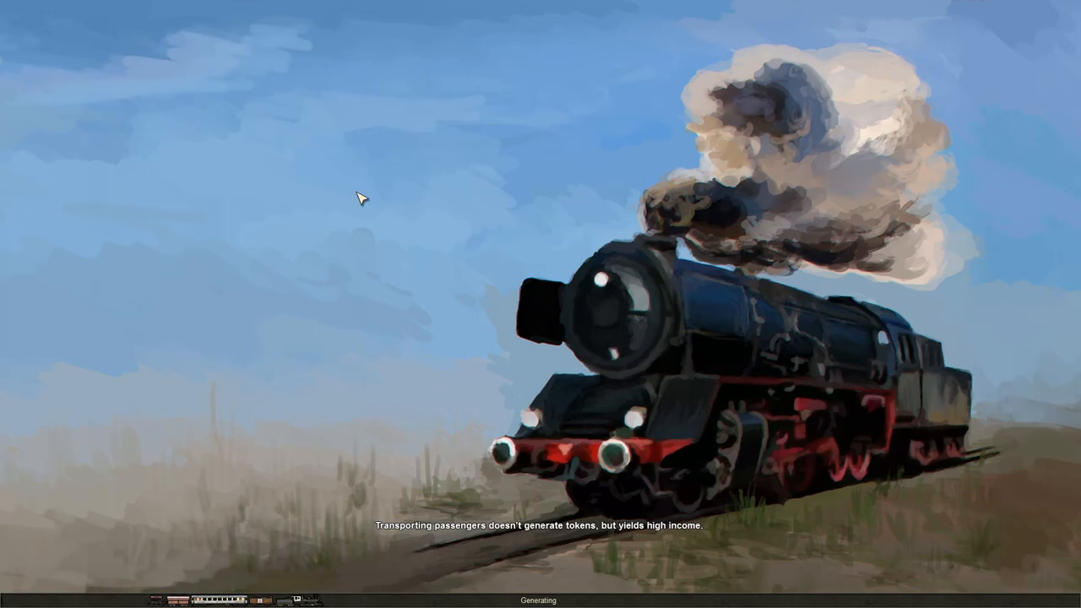
mouse_move(228, 589)
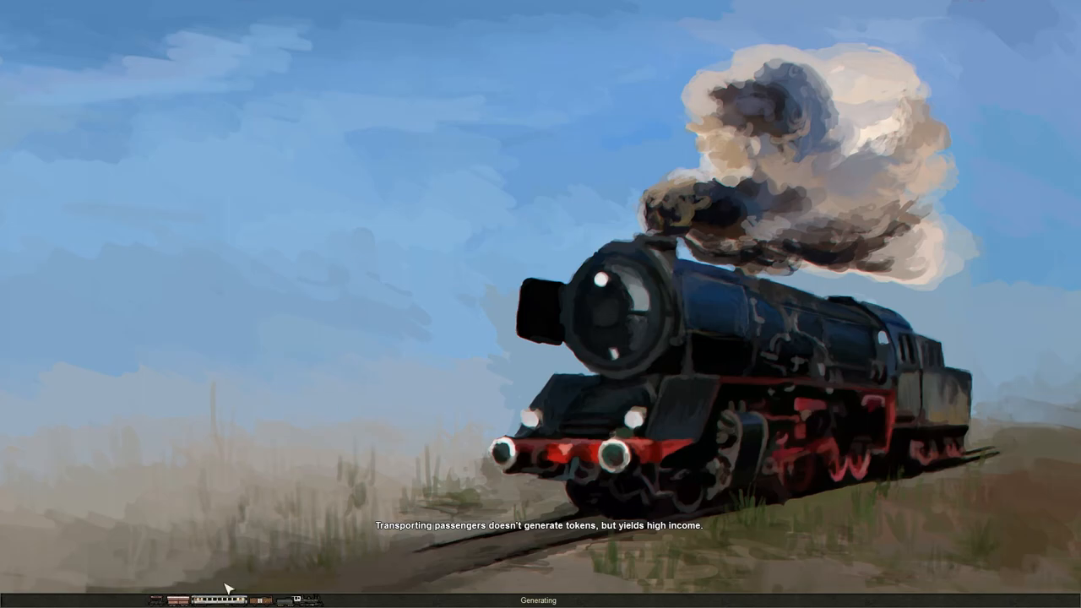
mouse_move(484, 534)
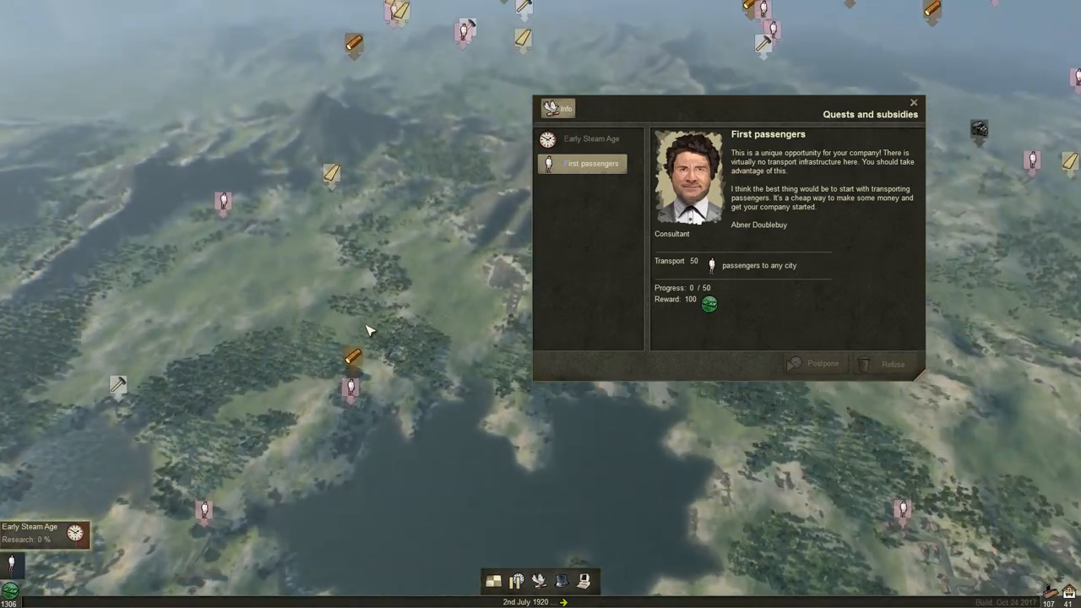
Zoom the camera in on the map around Leeds
scroll("down", 3)
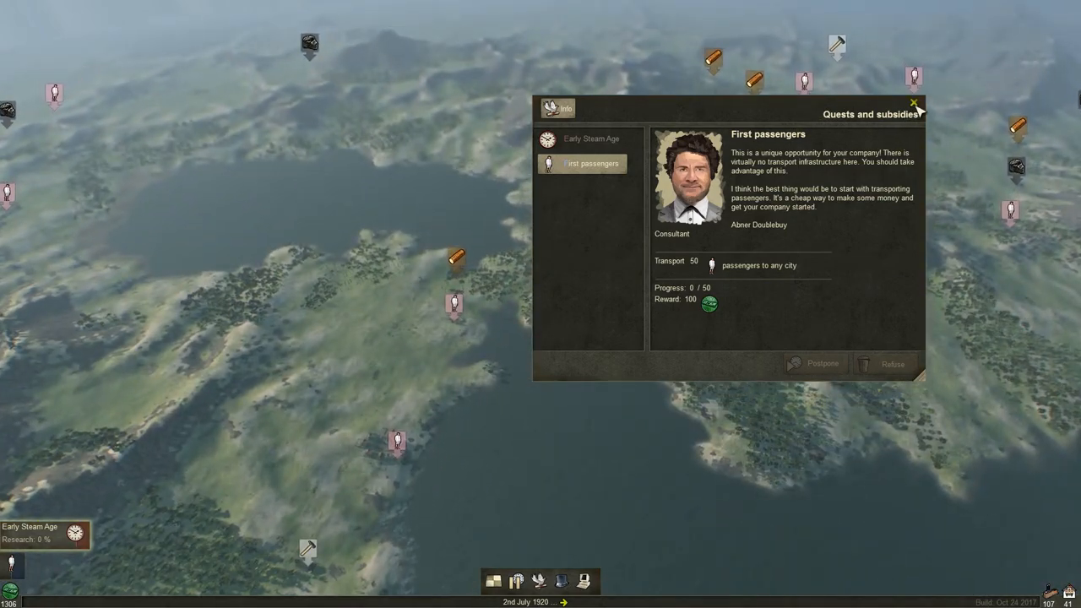
mouse_move(665, 270)
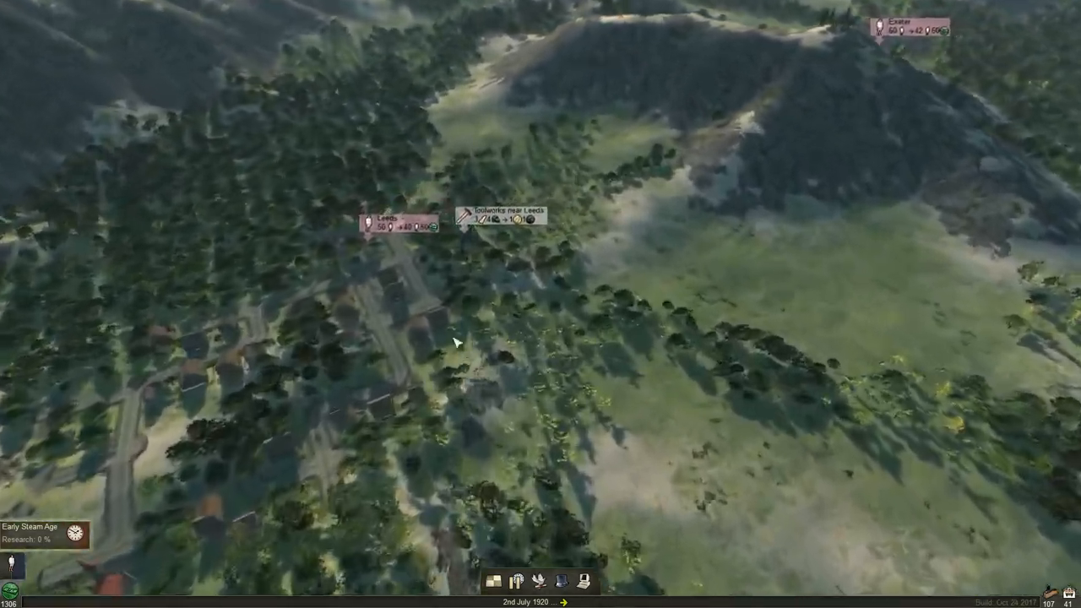
Zoom the camera toward Edinburgh to view the town on the grid
scroll("down", 3)
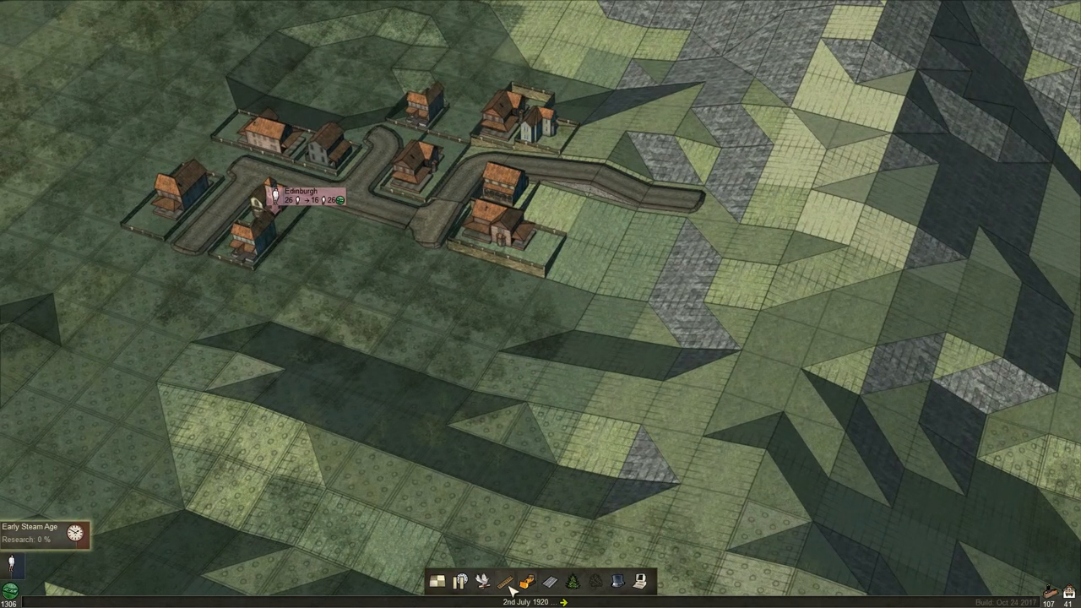
left_click(506, 582)
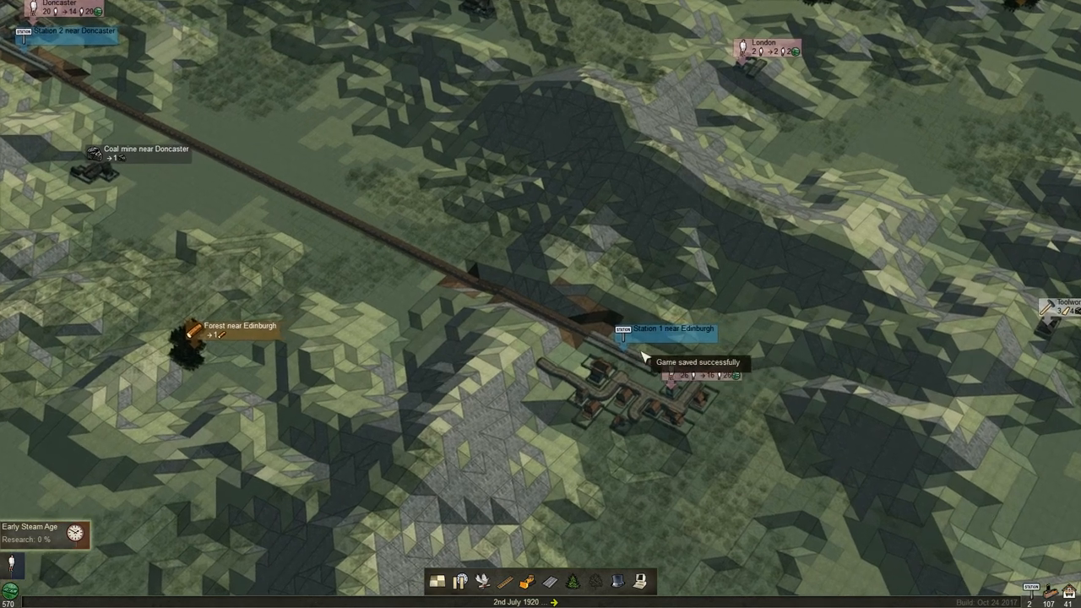
Place Depot 1 beside the track near Edinburgh and pull back to view the line
left_click(622, 329)
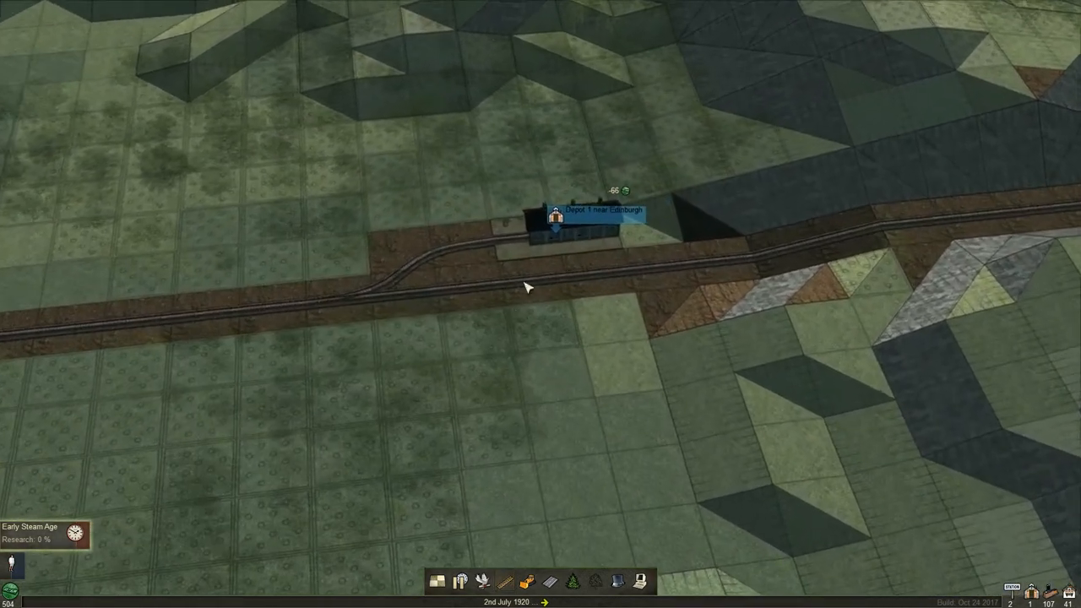
left_click_drag(528, 287, 470, 381)
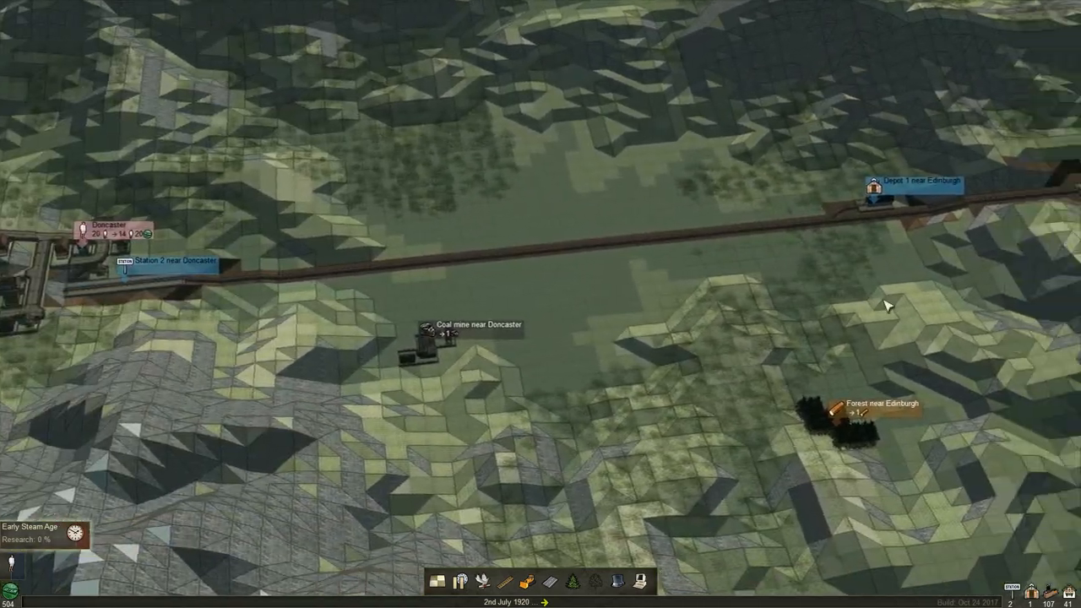
Buy a locomotive at Depot 1 as Train 1 and attach five Coach cars
left_click(865, 186)
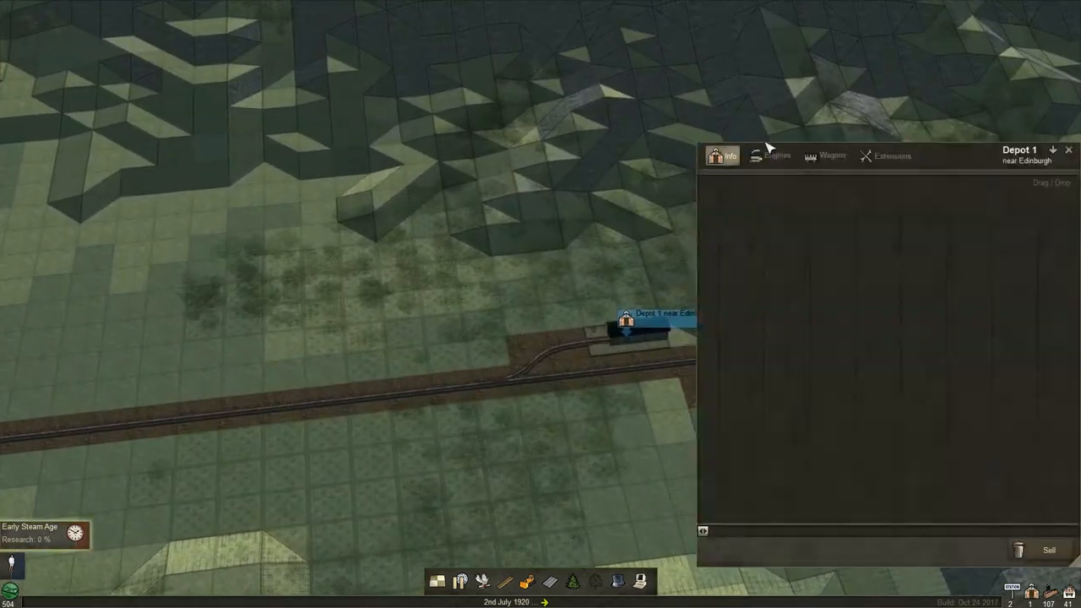
left_click(770, 156)
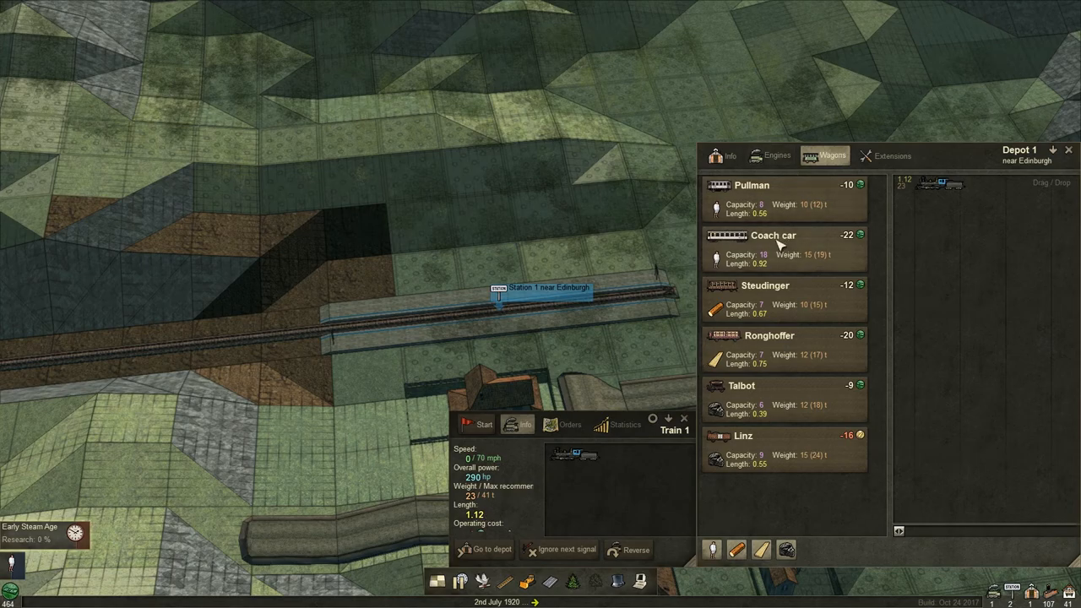
mouse_move(815, 263)
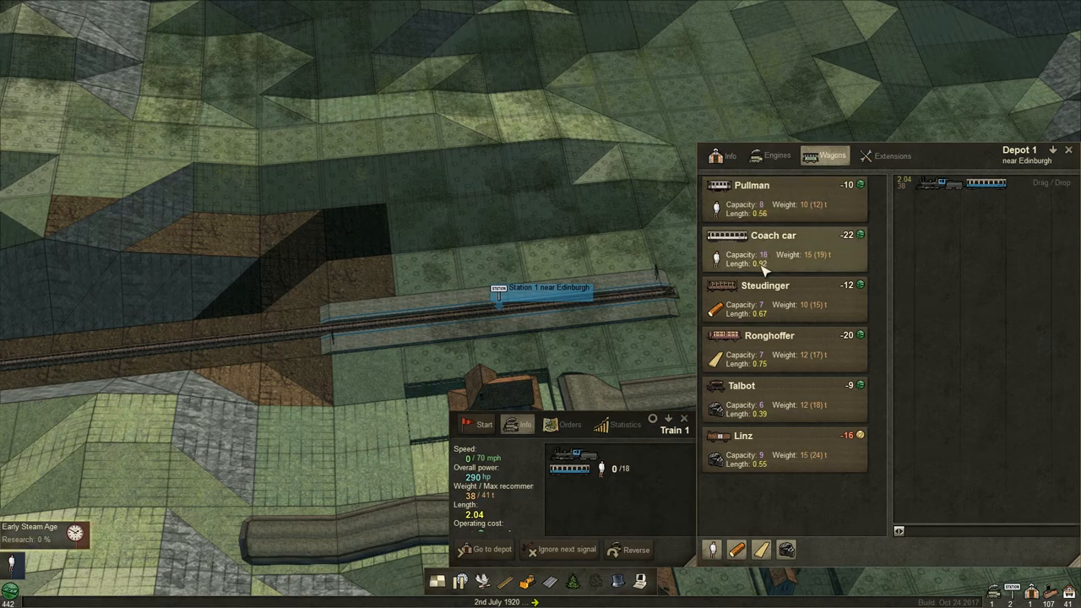
mouse_move(819, 262)
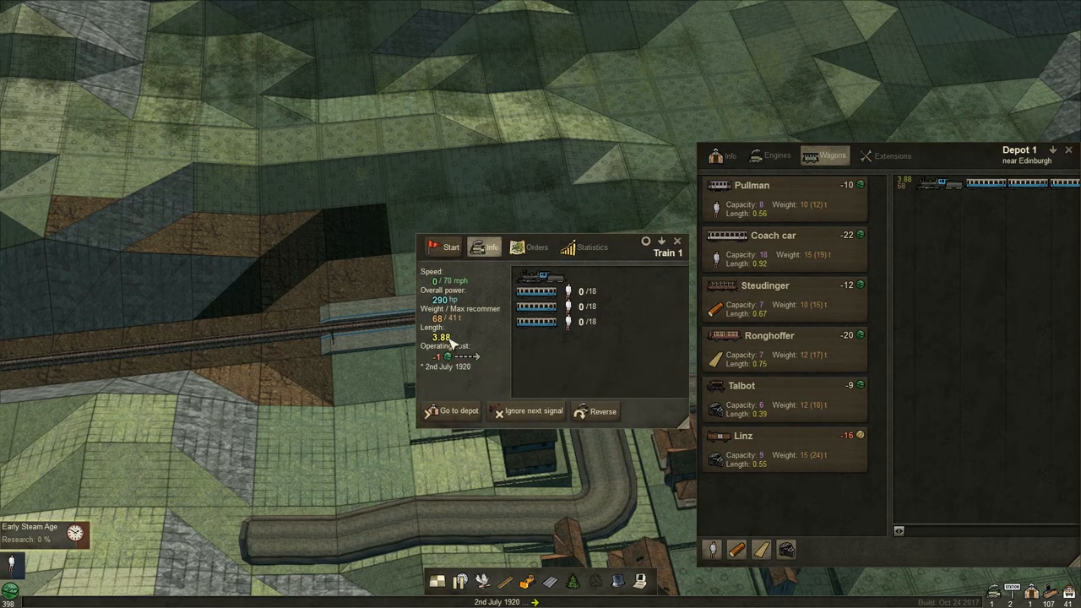
left_click(784, 248)
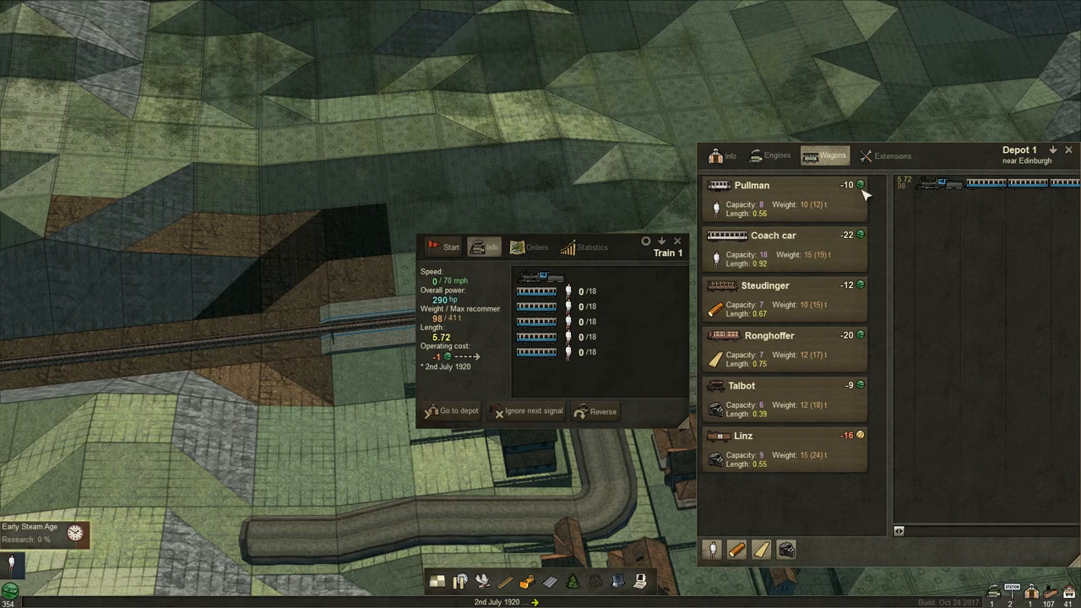
mouse_move(775, 167)
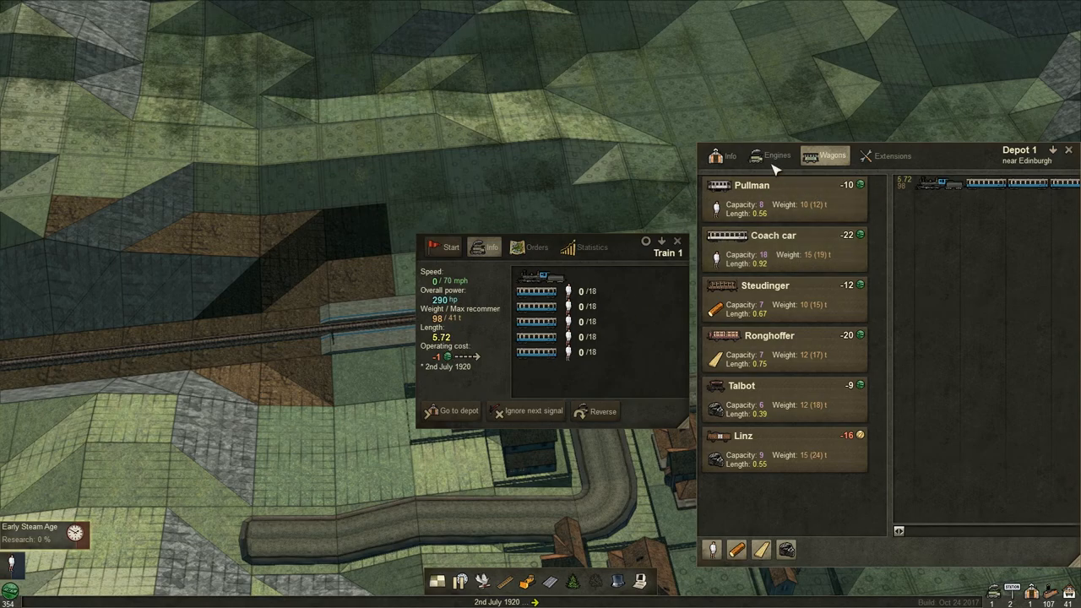
Give Train 1 orders for Station 2 then Station 1, and start it
left_click(536, 246)
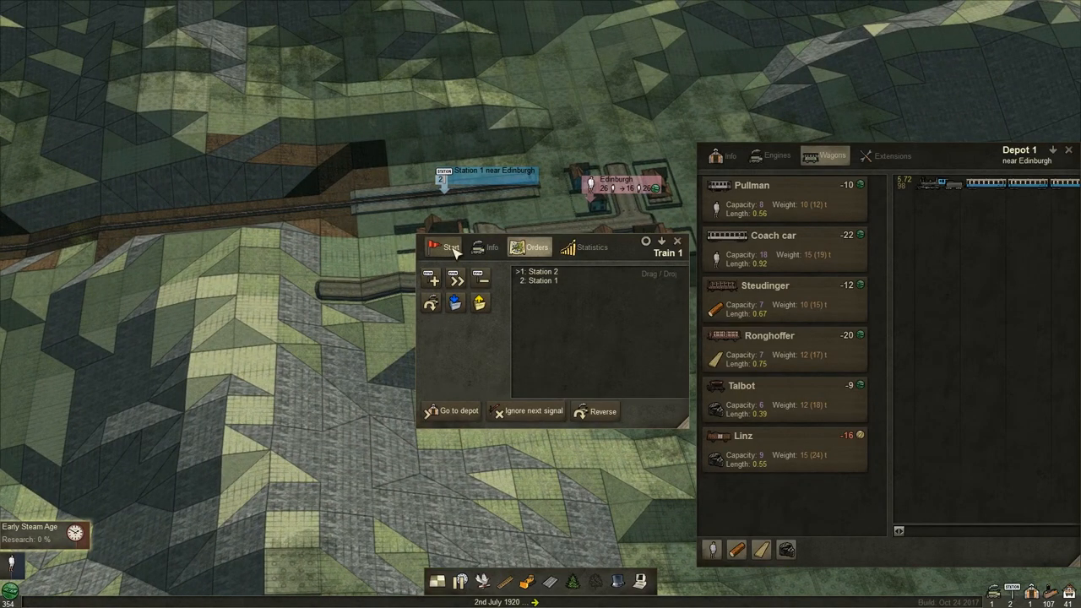
left_click(676, 241)
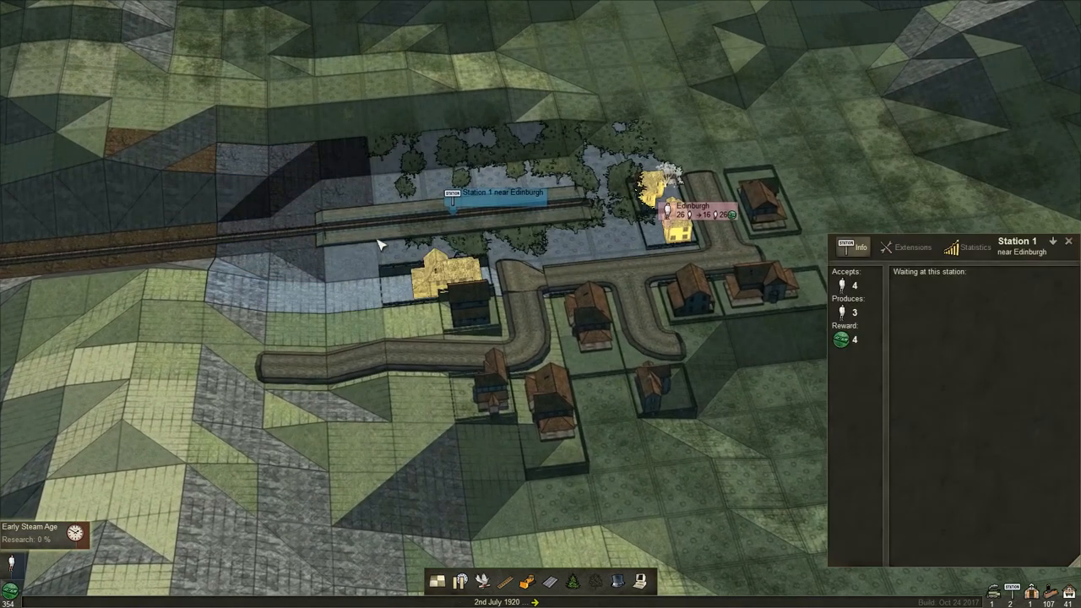
View Station 1's extensions, then open Station 2's info near Doncaster
left_click(905, 247)
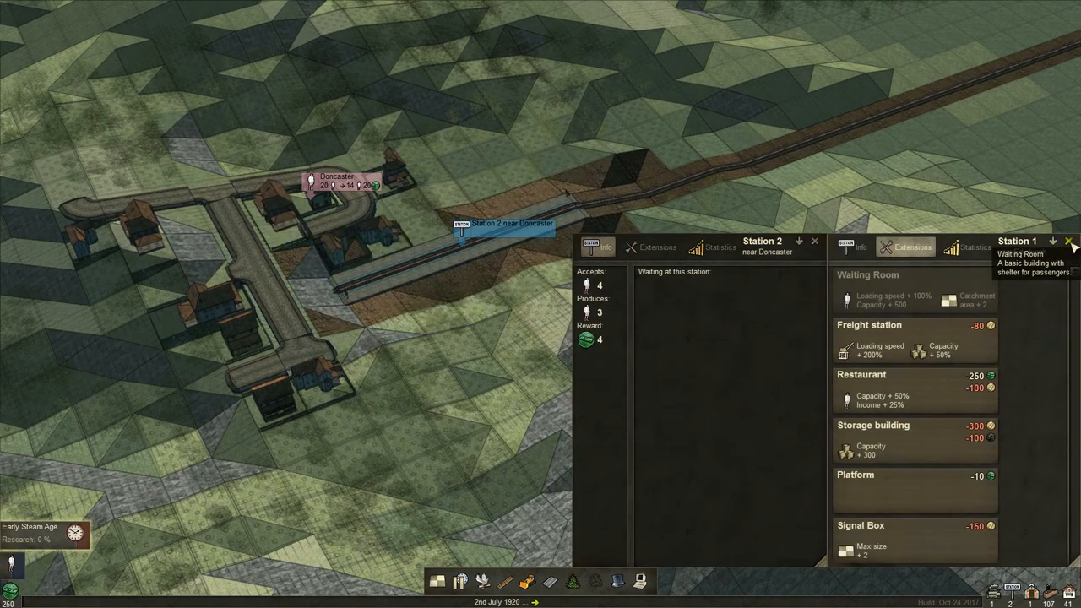
left_click(1068, 241)
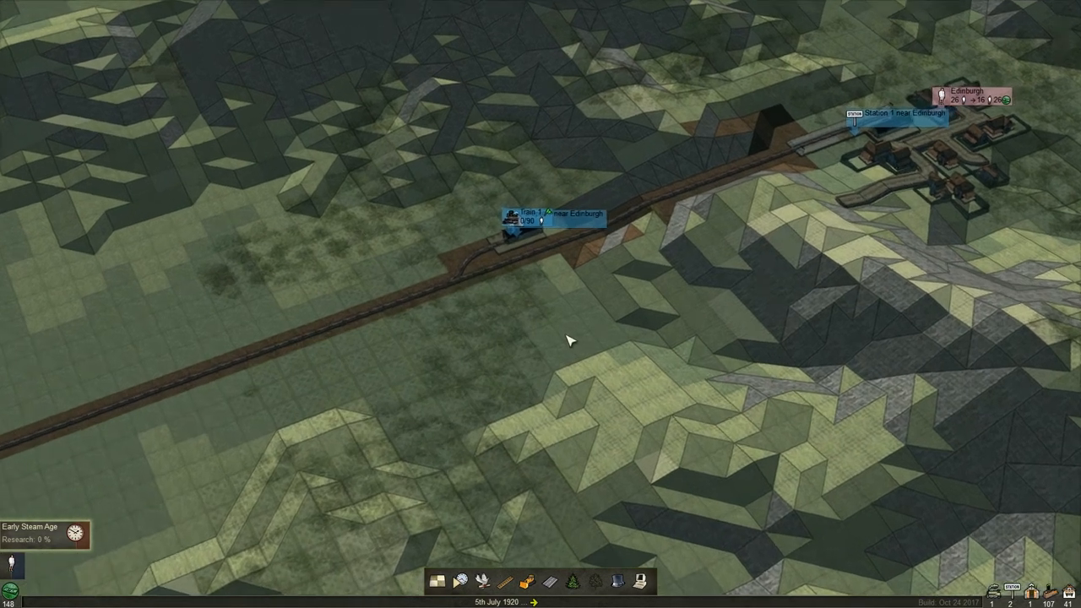
Follow the train into Station 1, then check Edinburgh's passenger demand
scroll("down", 3)
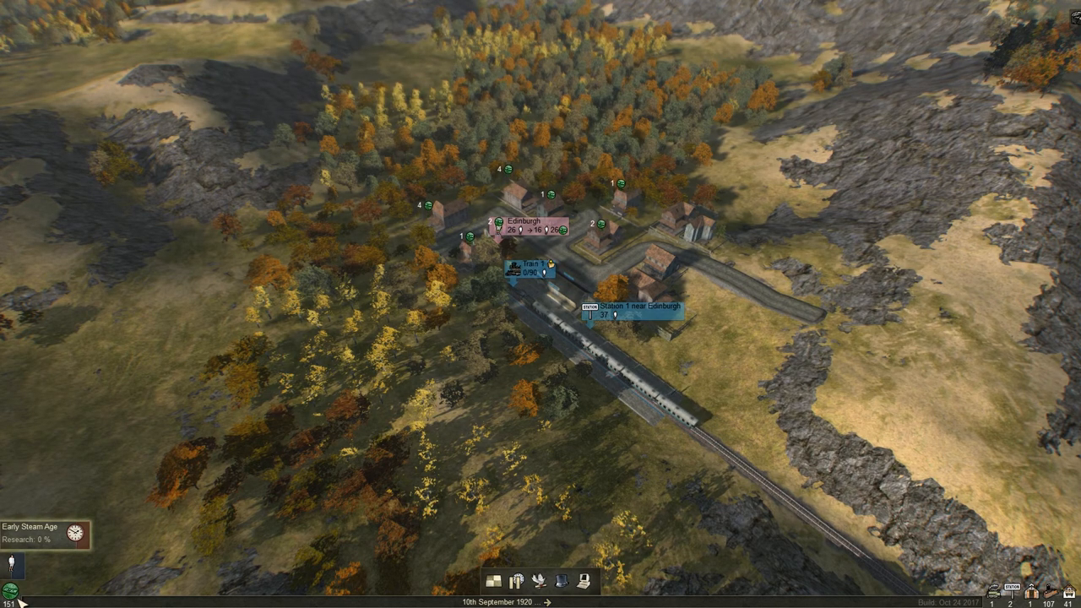
mouse_move(427, 224)
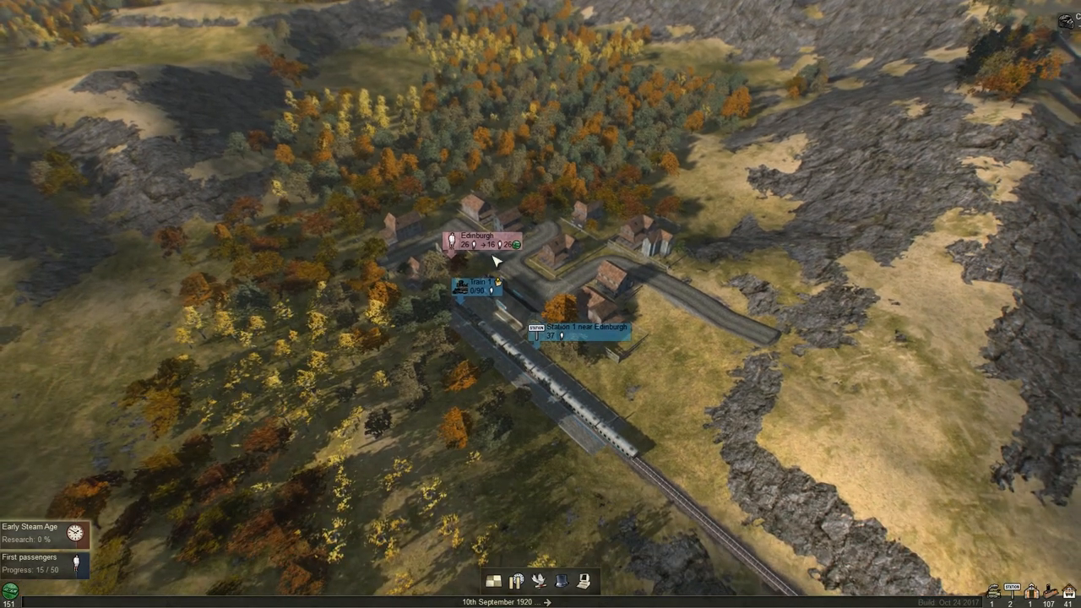
left_click(479, 239)
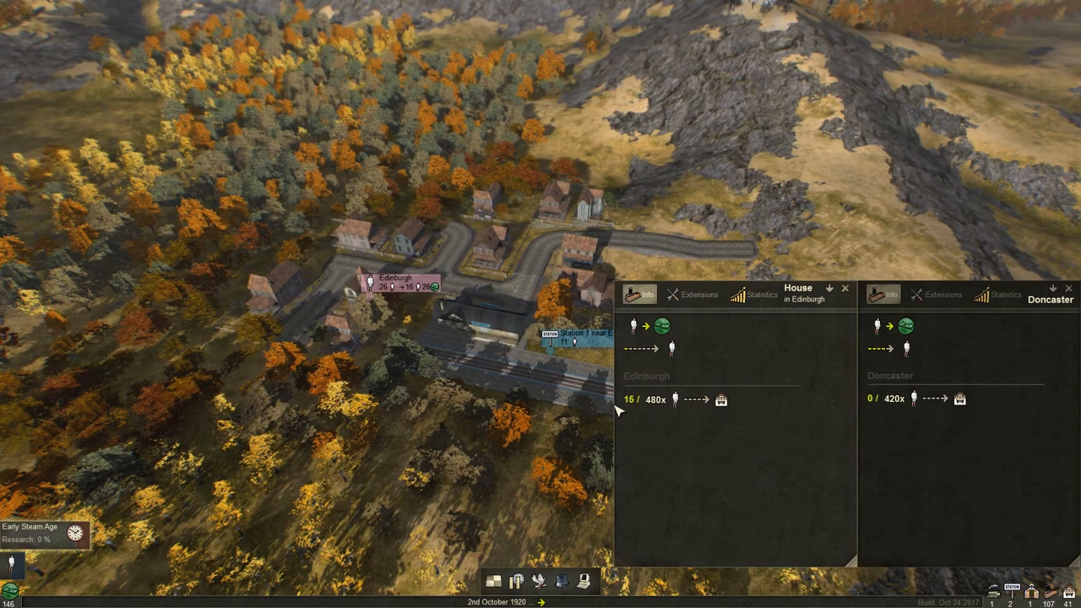
mouse_move(638, 414)
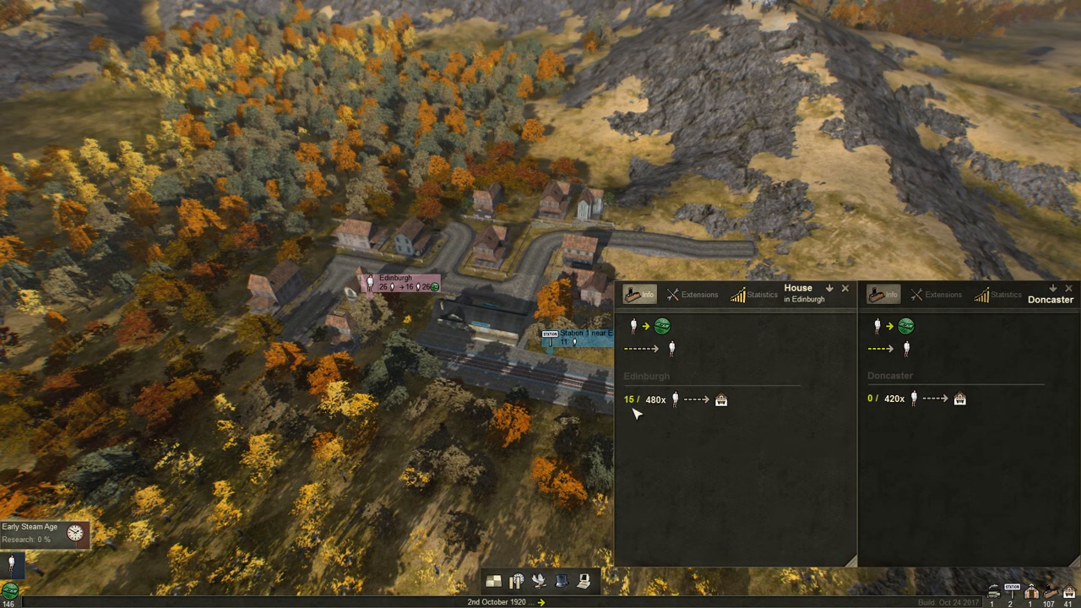
mouse_move(650, 404)
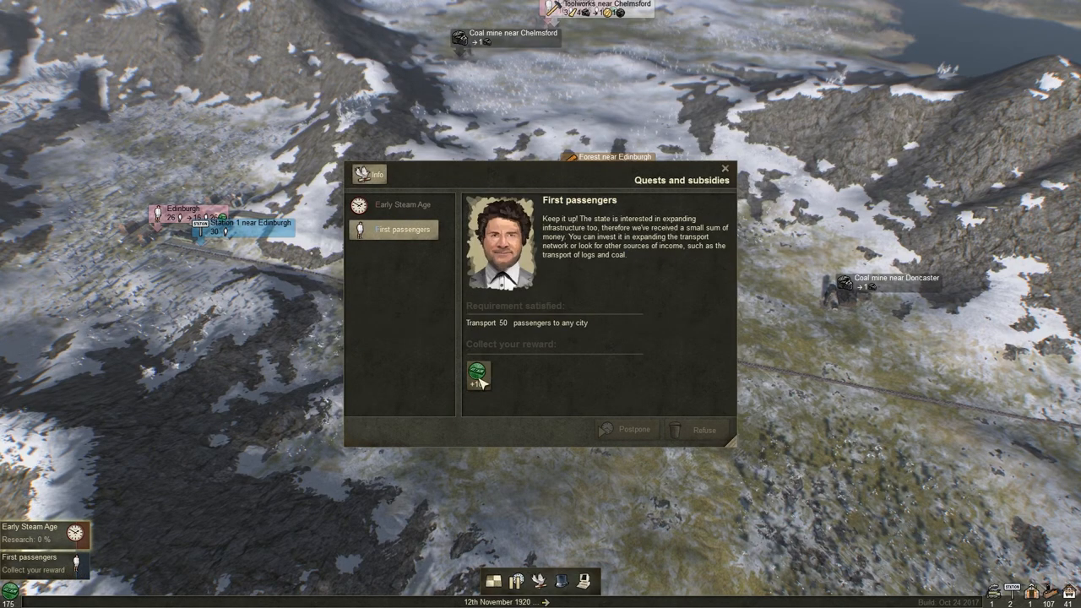
Collect the First passengers quest reward, then zoom out over the Chelmsford–Brighton land
left_click(478, 375)
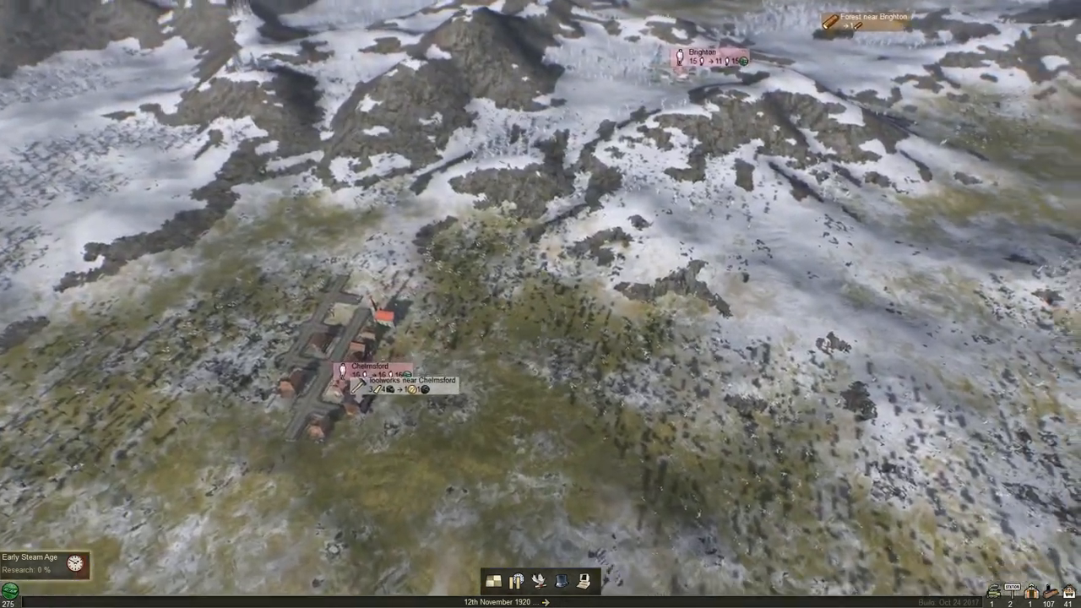
scroll("down", 3)
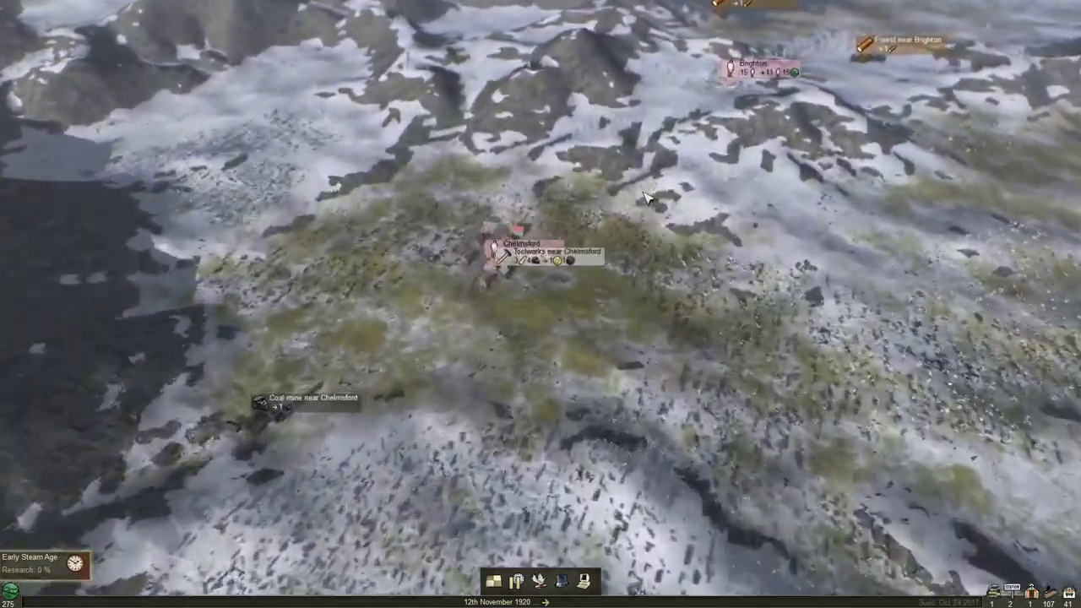
scroll("down", 3)
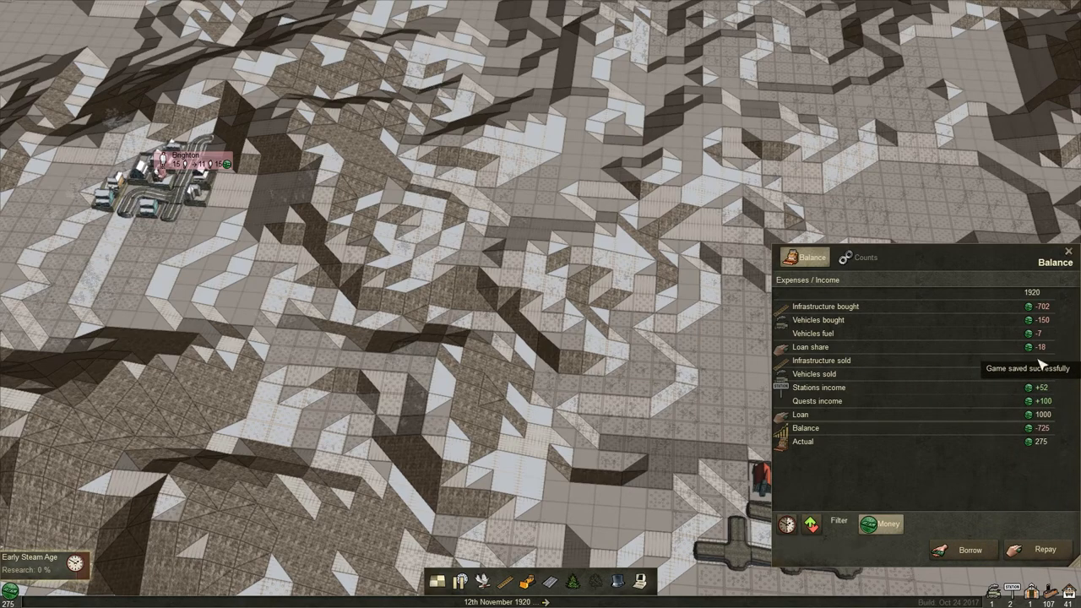
mouse_move(835, 351)
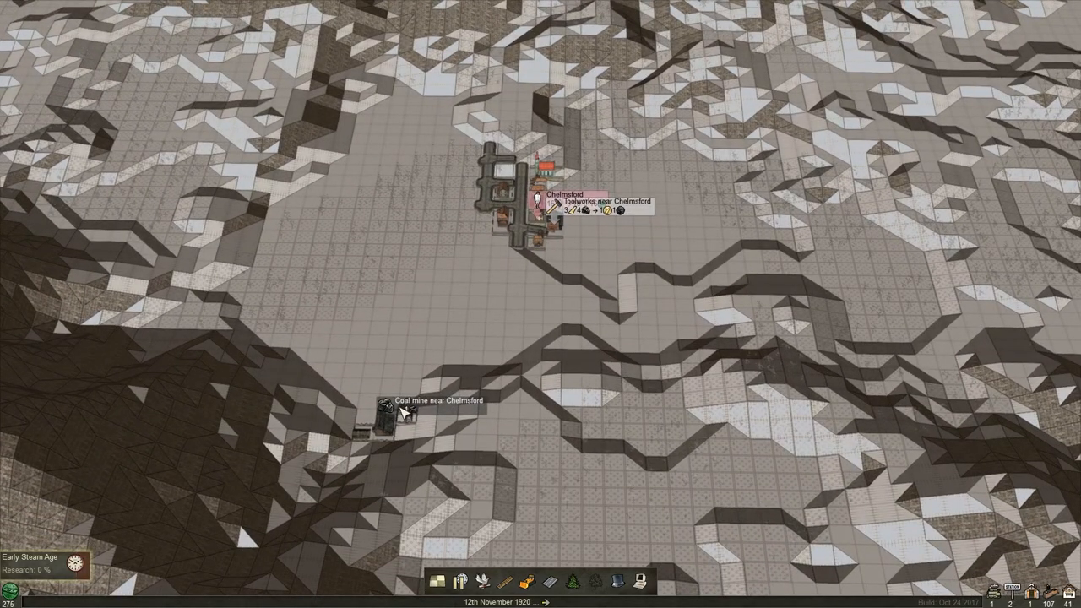
Zoom the camera in on the terrain around Chelmsford and its coal mine
scroll("up", 3)
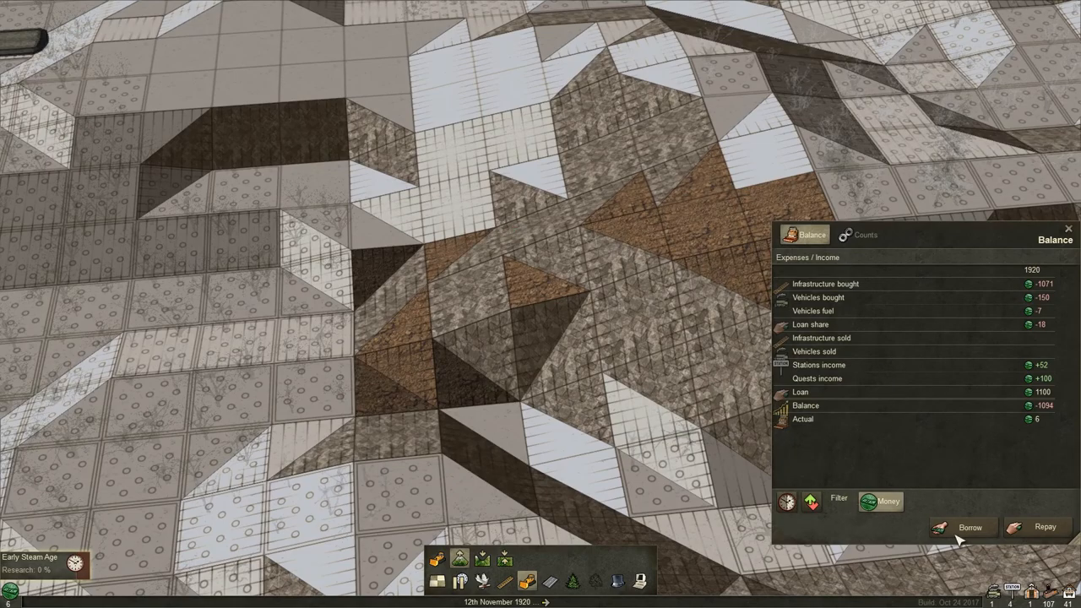
left_click(969, 527)
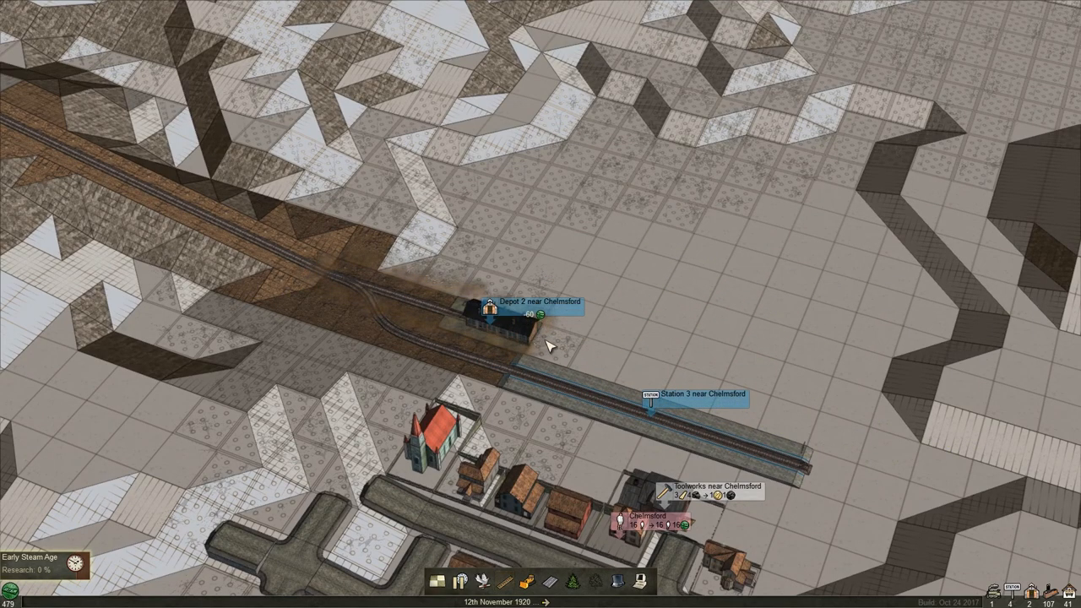
Buy the 2-6-0 Porter engine for Train 2 and begin attaching passenger coaches
left_click(490, 316)
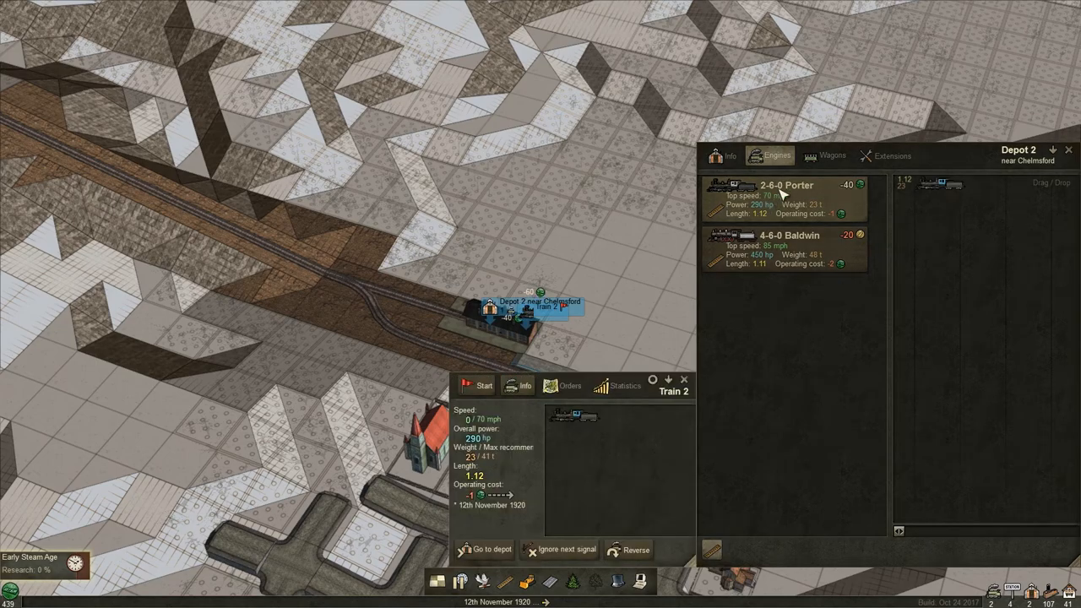
left_click(831, 155)
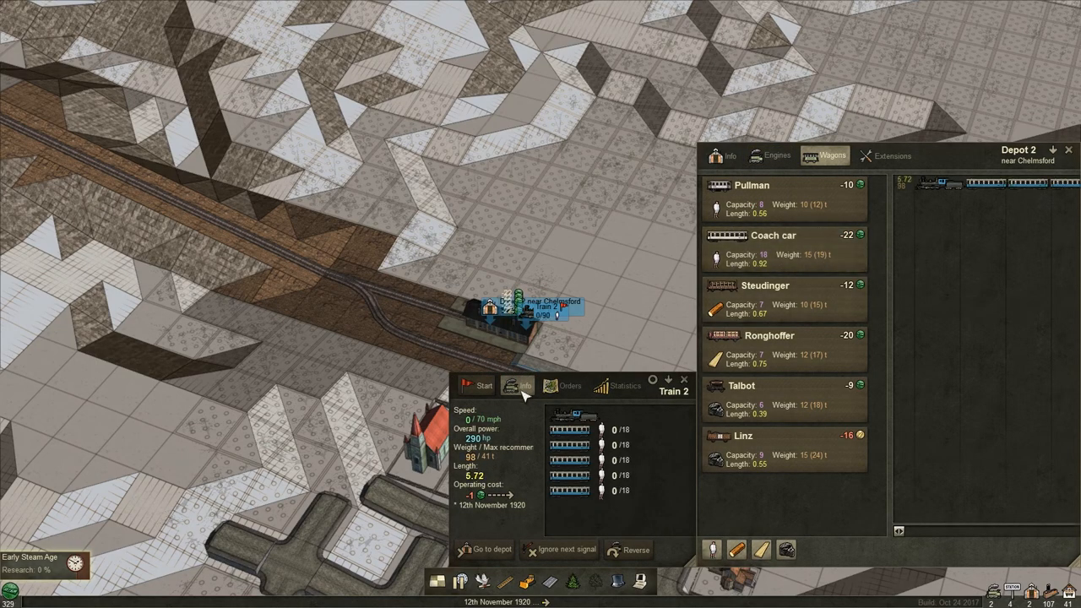
left_click(570, 386)
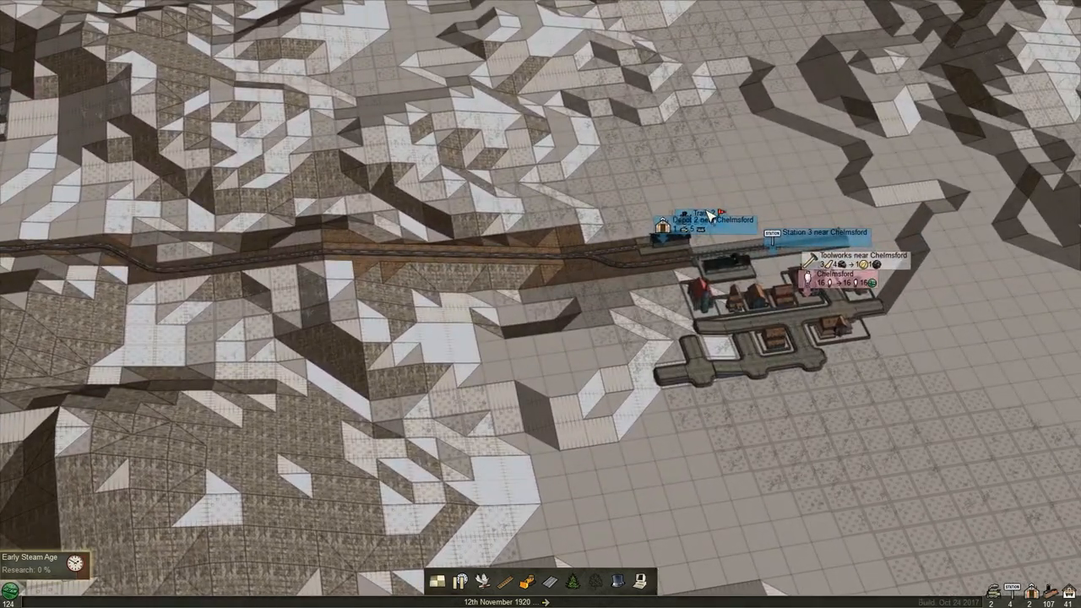
left_click(662, 226)
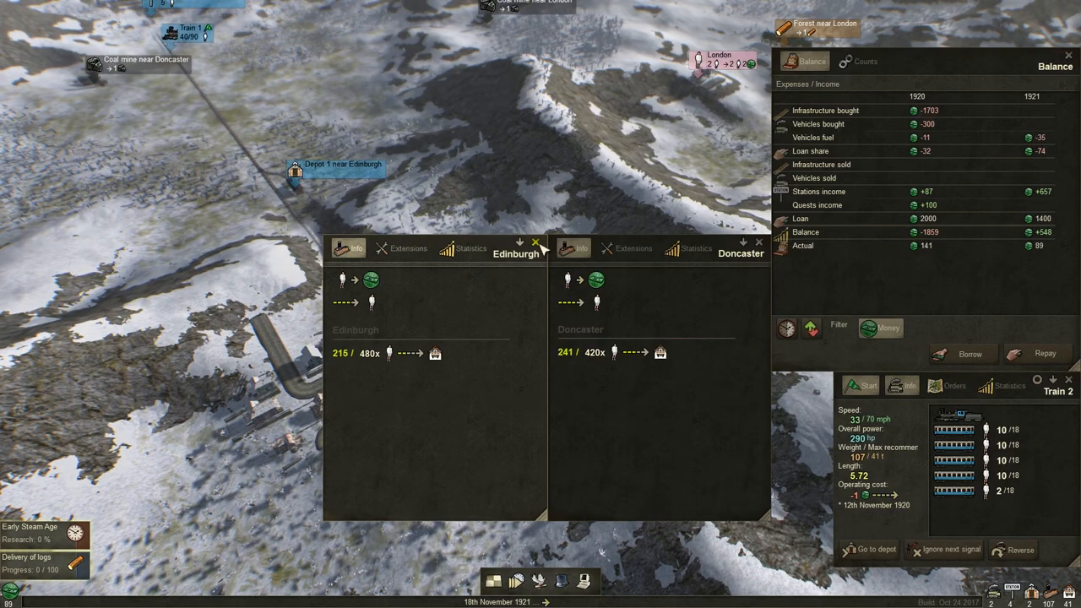
Bring up the 1922 Balance window to review income and the shrinking loan
left_click(535, 242)
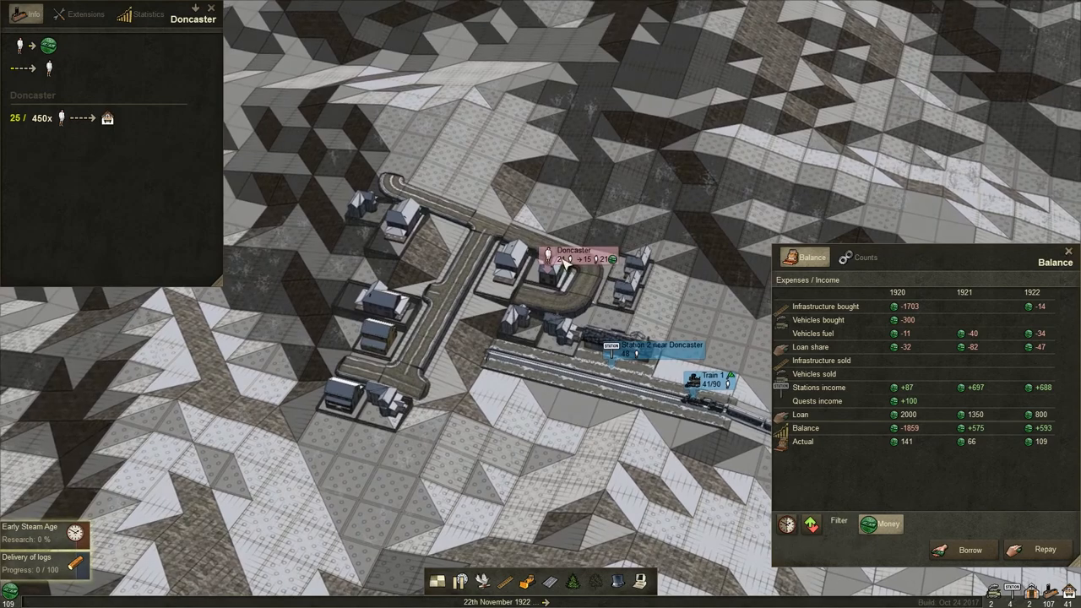
mouse_move(439, 218)
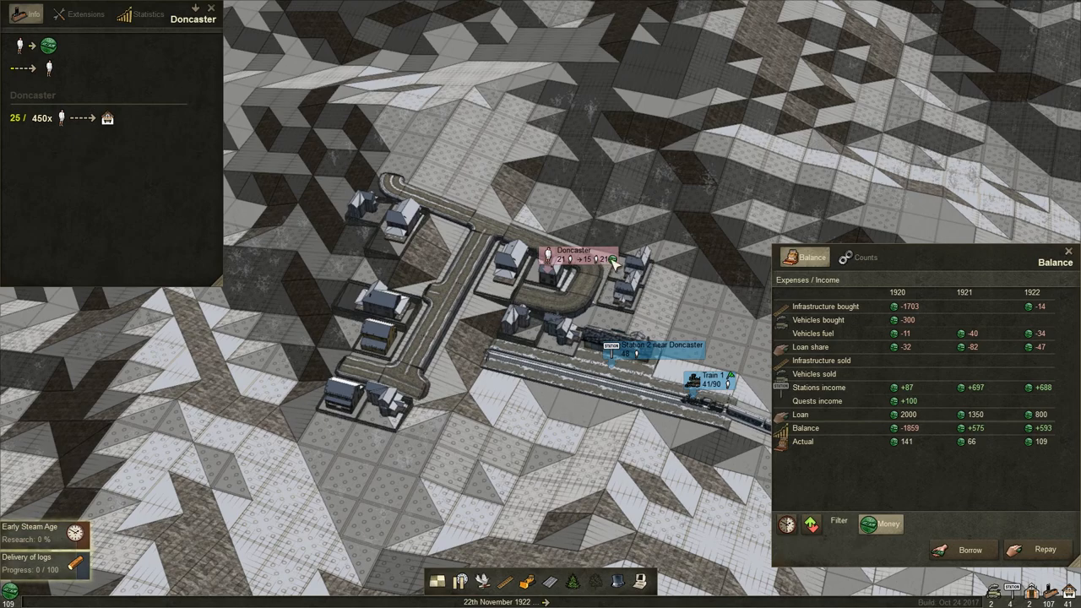
mouse_move(594, 283)
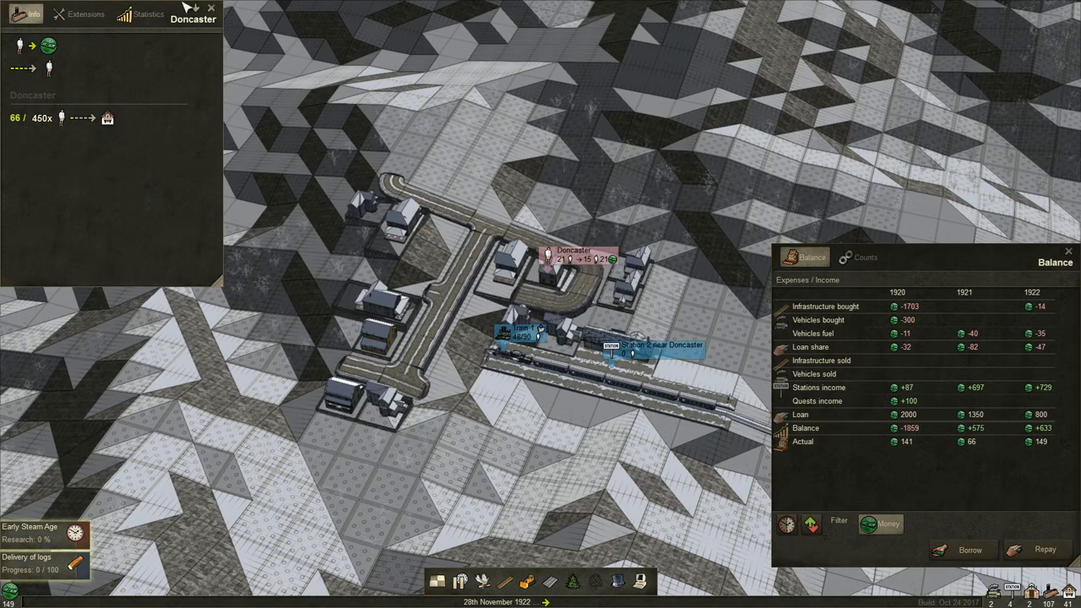
Open Doncaster's town details while the yearly Balance window stays open
left_click(212, 9)
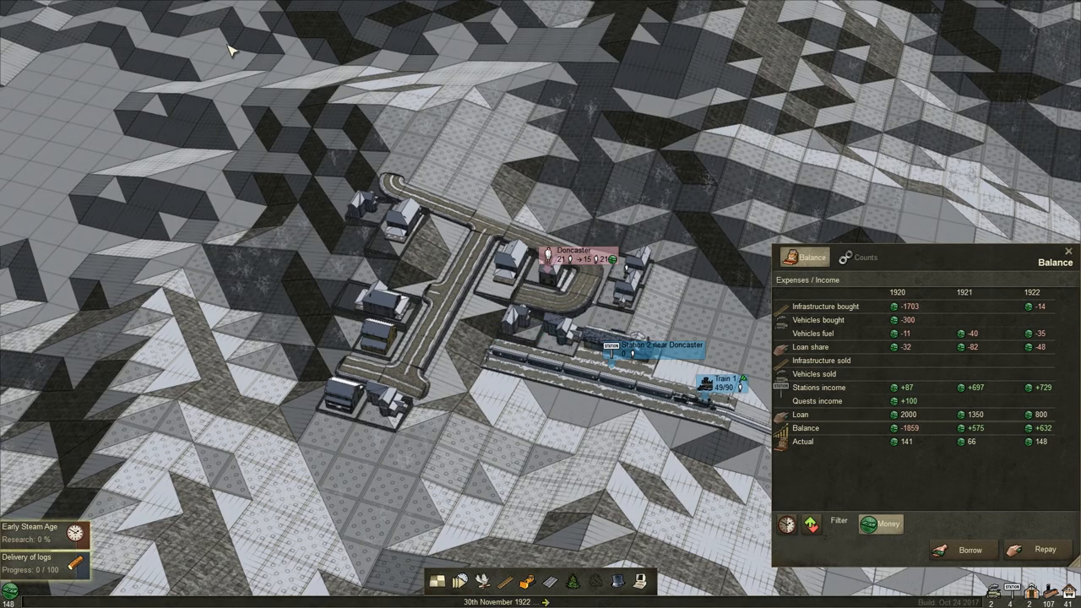
left_click(572, 255)
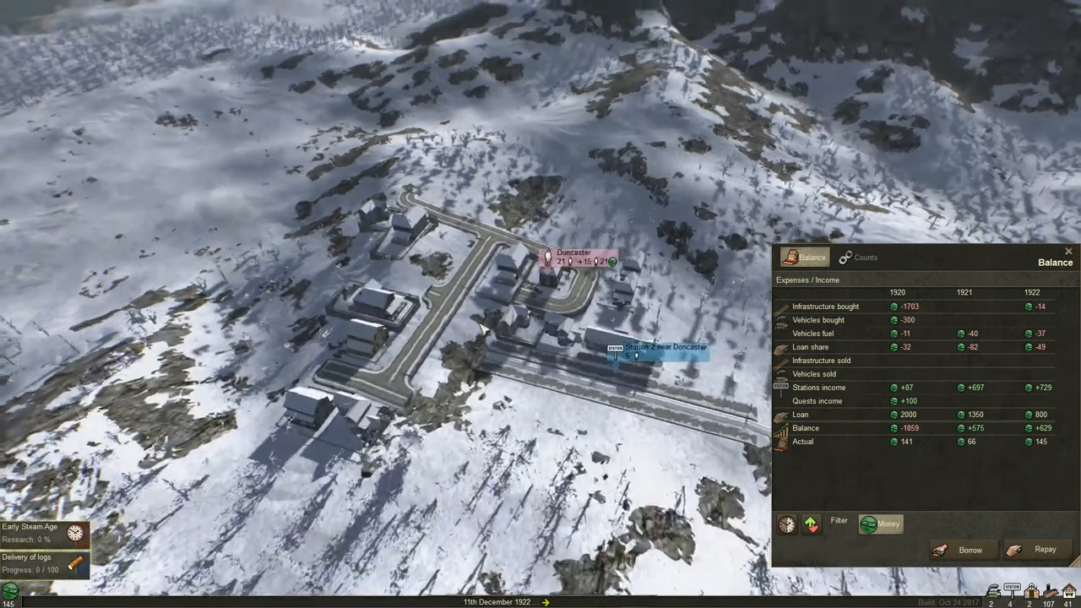
left_click(574, 252)
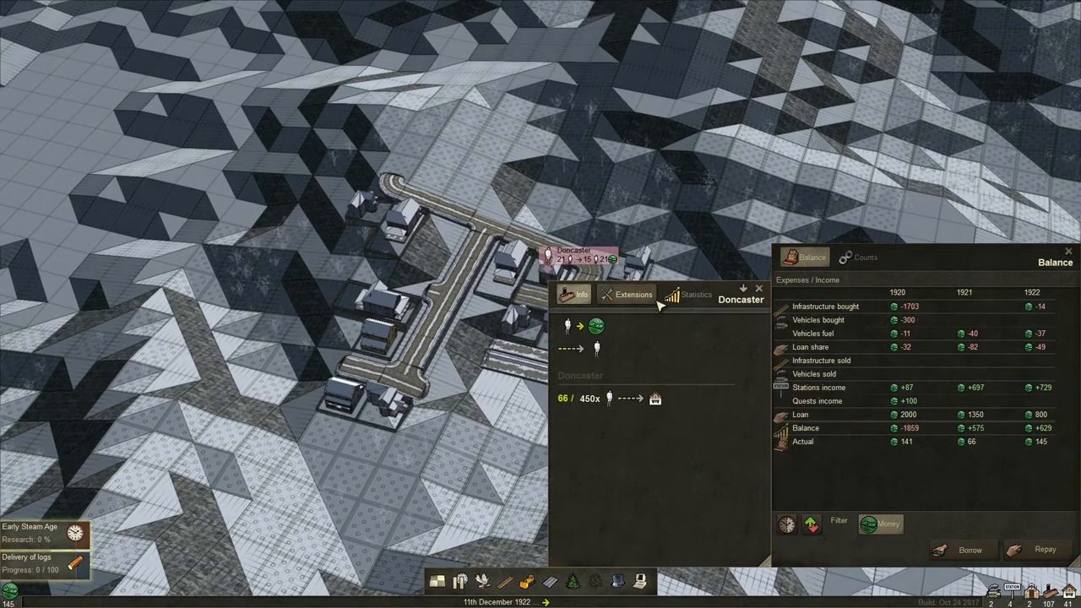
mouse_move(585, 405)
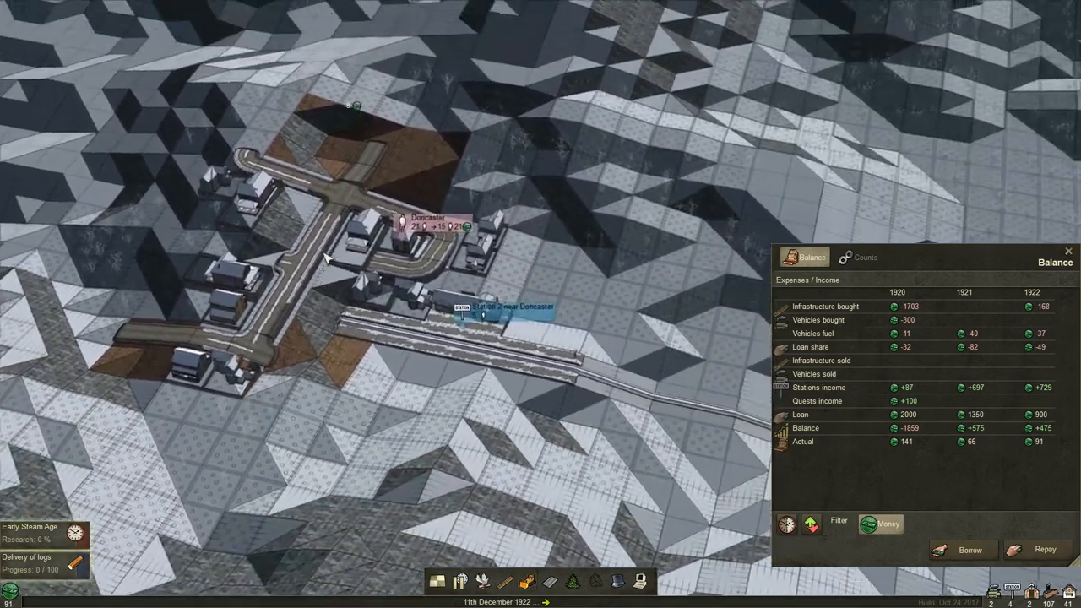
Centre the view on Brighton and dismiss the Chelmsford town details
scroll("down", 3)
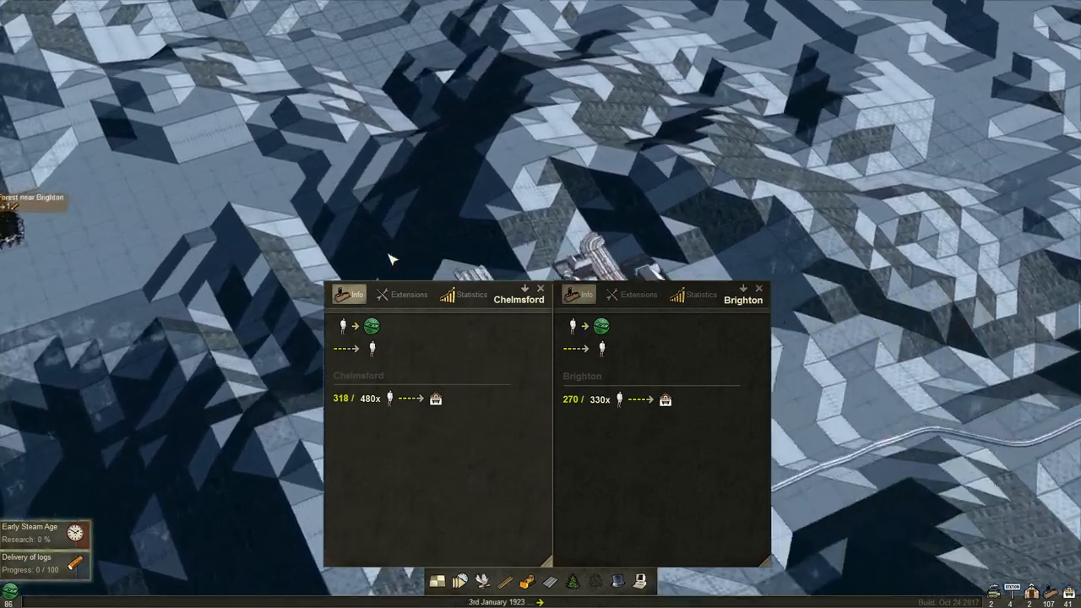
left_click(759, 287)
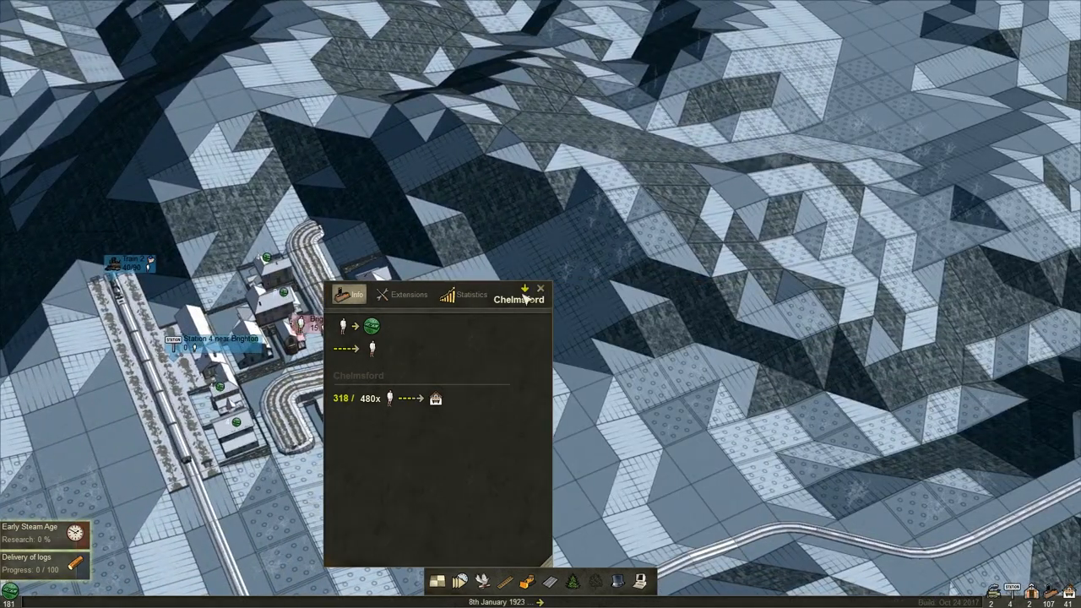
left_click(539, 289)
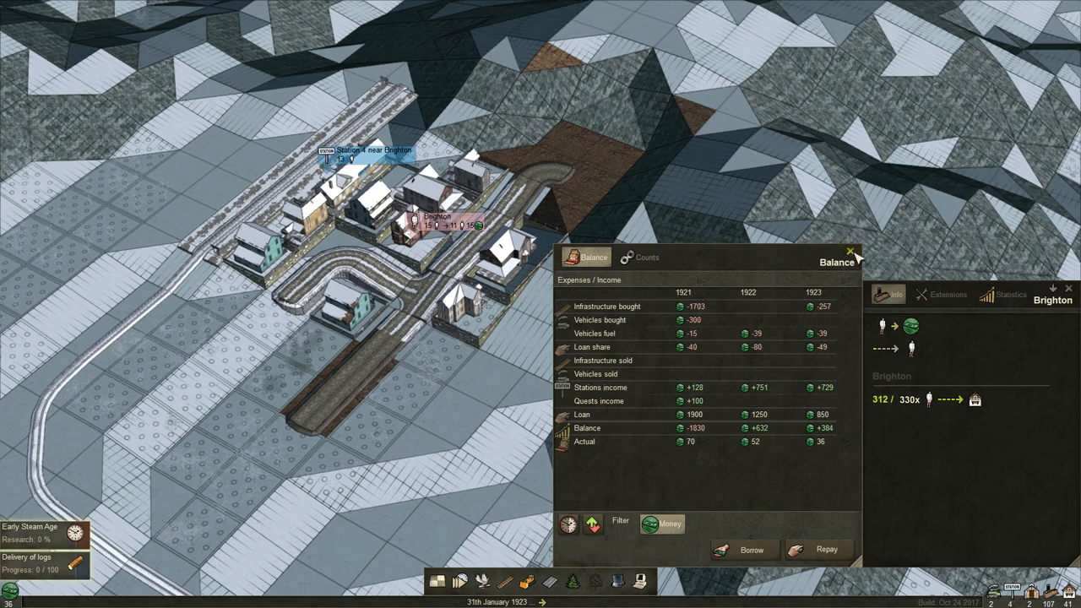
Close the financial balance summary and leave Brighton's town details showing
left_click(850, 251)
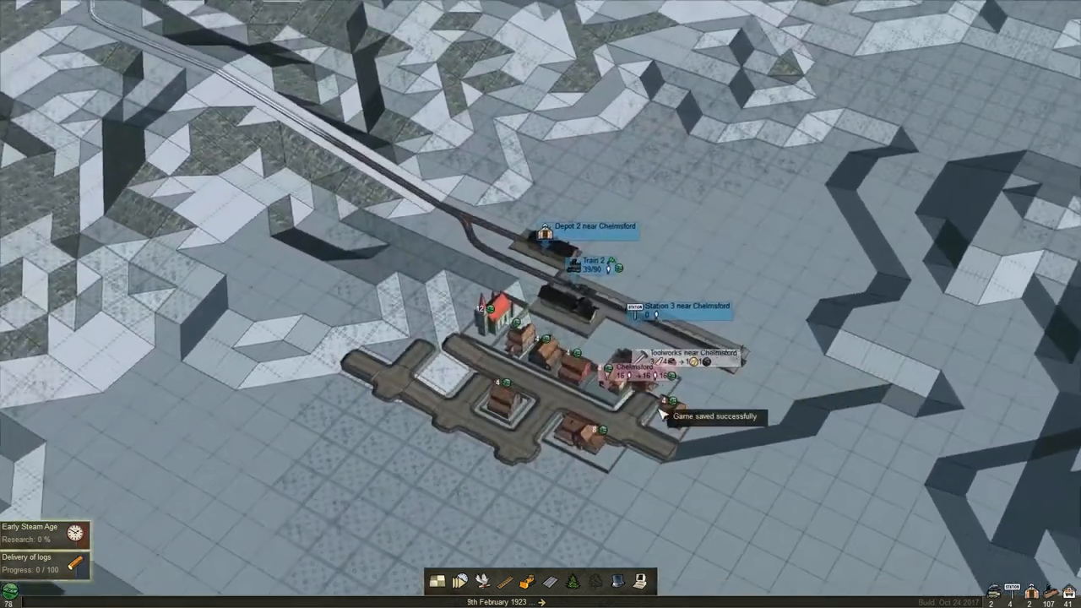
left_click(591, 266)
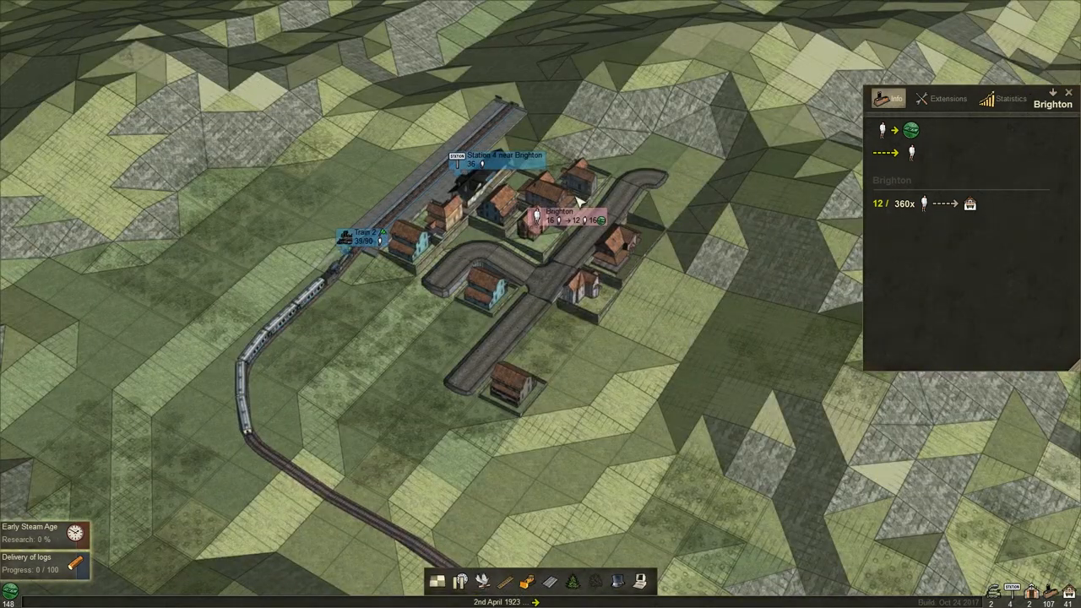
mouse_move(553, 274)
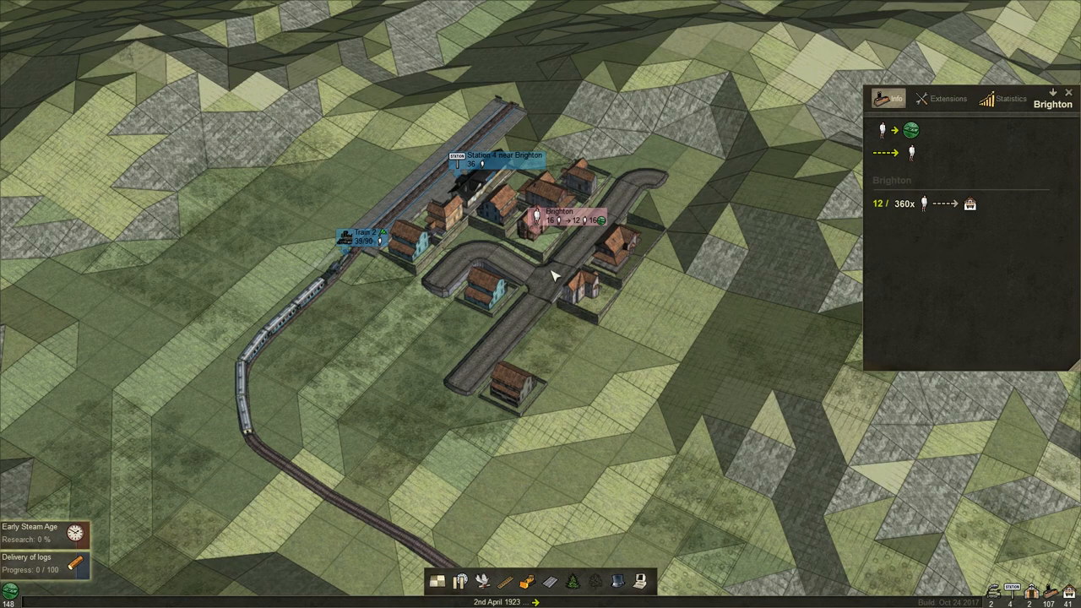
mouse_move(572, 224)
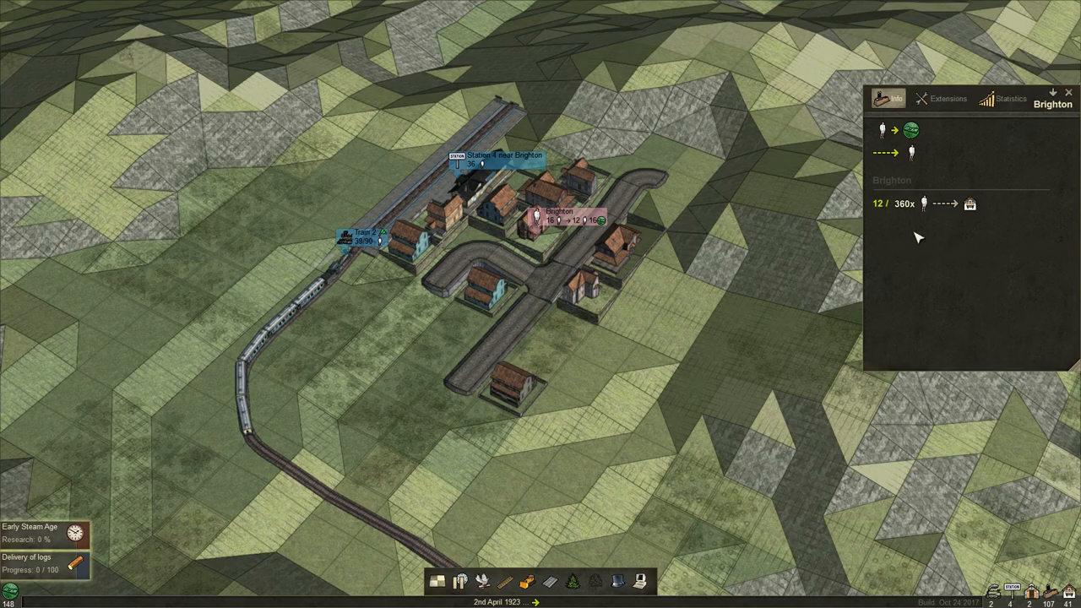
Check Chelmsford's growth and close its Info panel
scroll("down", 3)
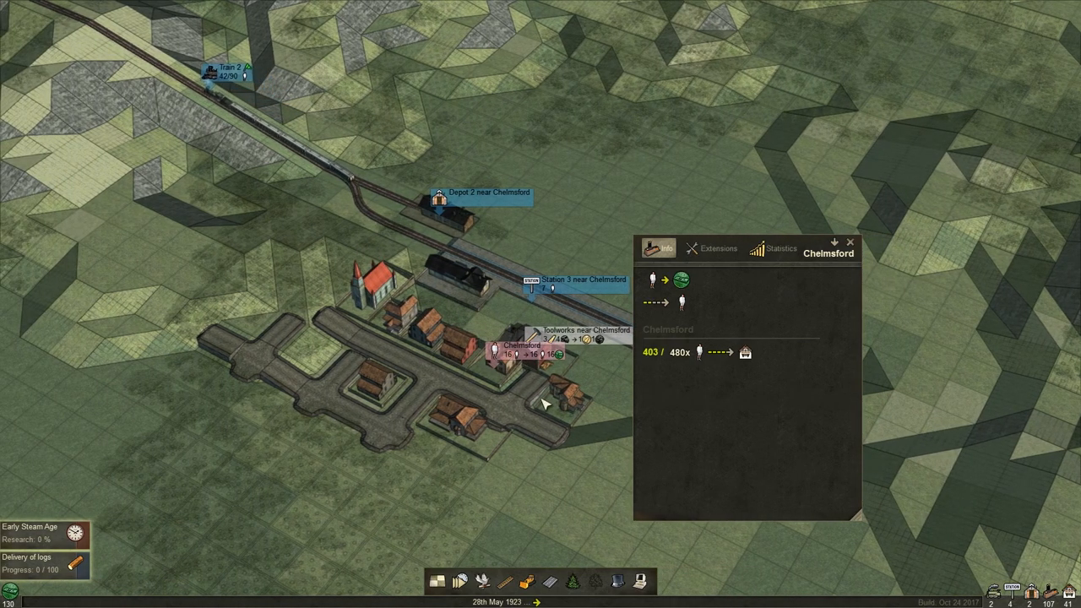
left_click(850, 243)
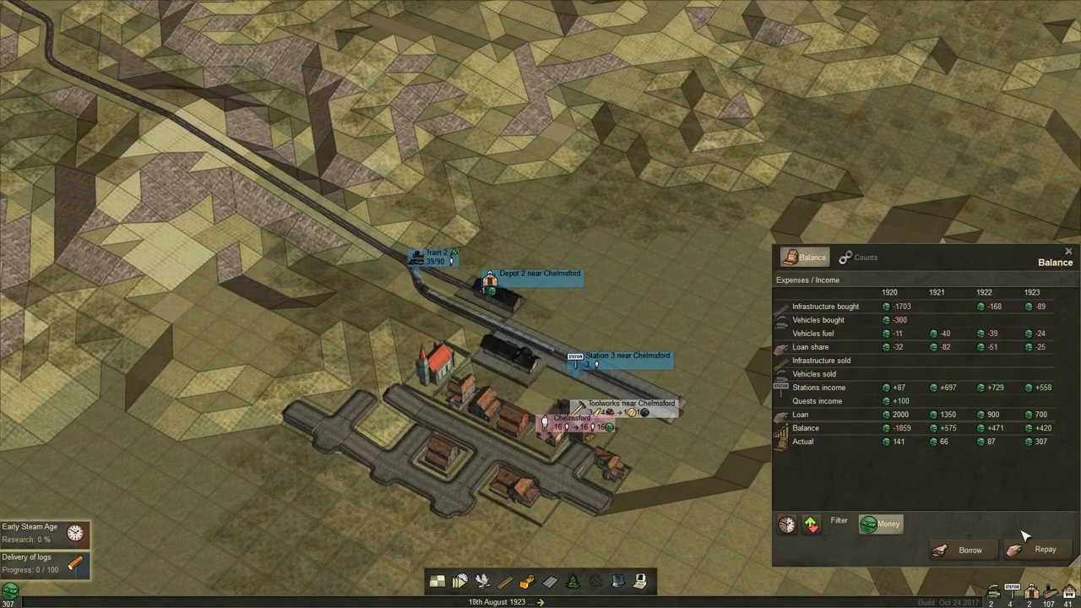
Repay part of the 700 loan from the Balance window
left_click(1045, 550)
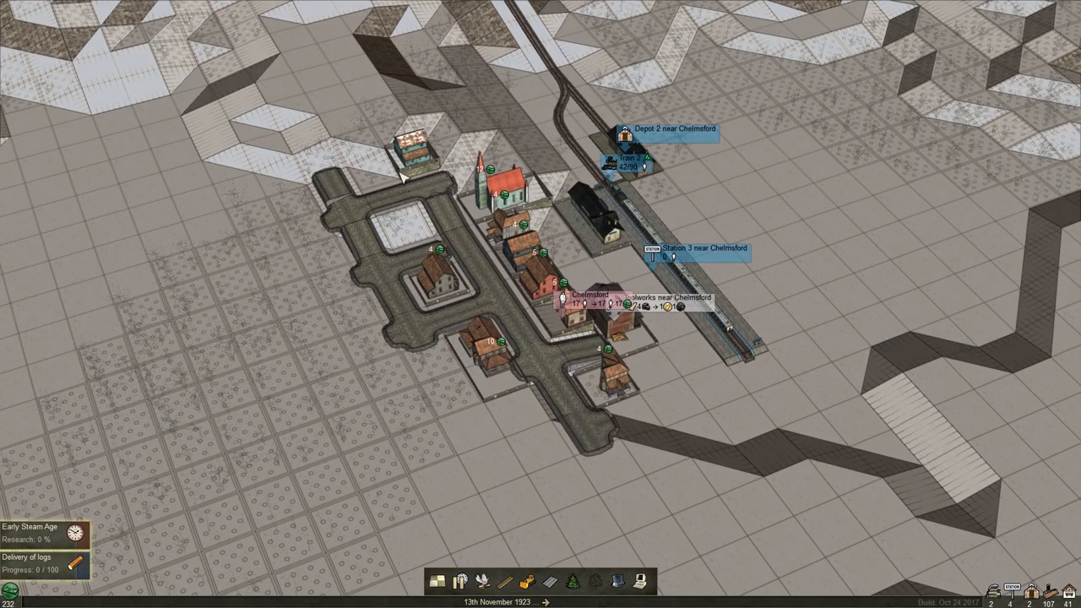
mouse_move(547, 310)
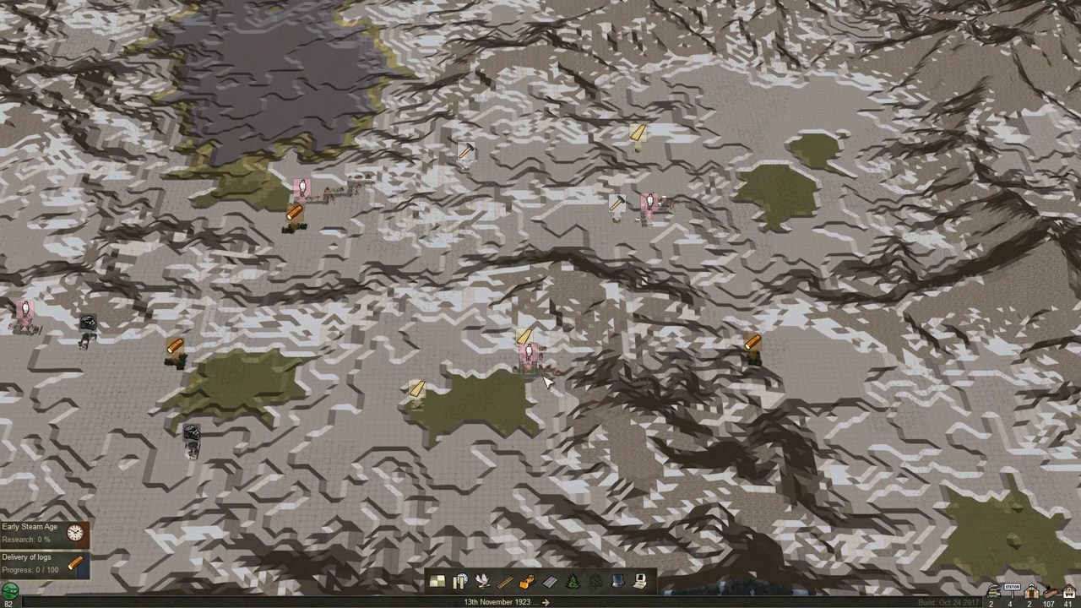
mouse_move(469, 405)
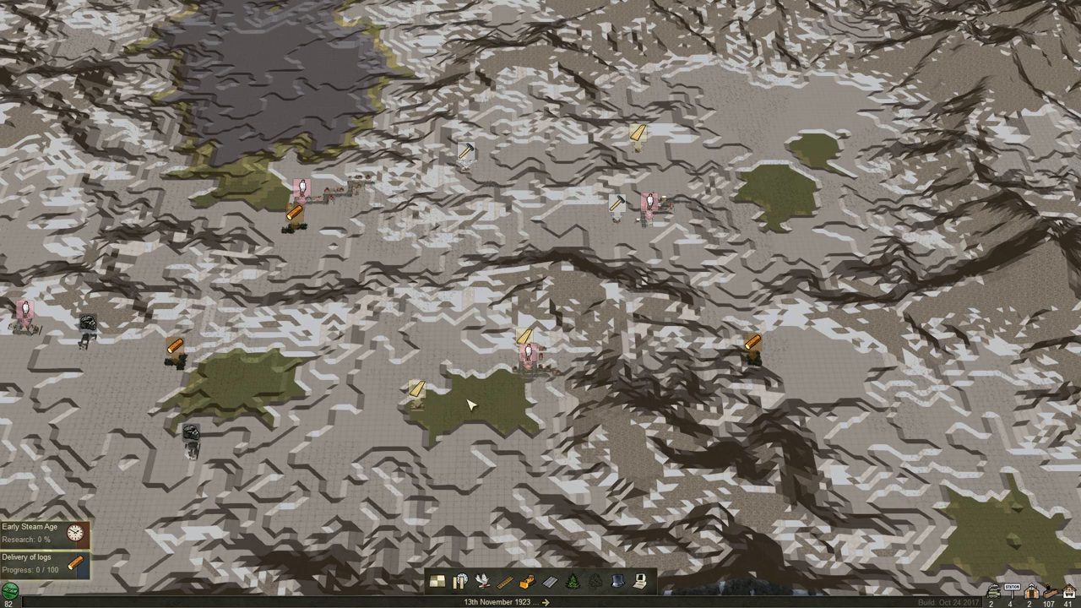